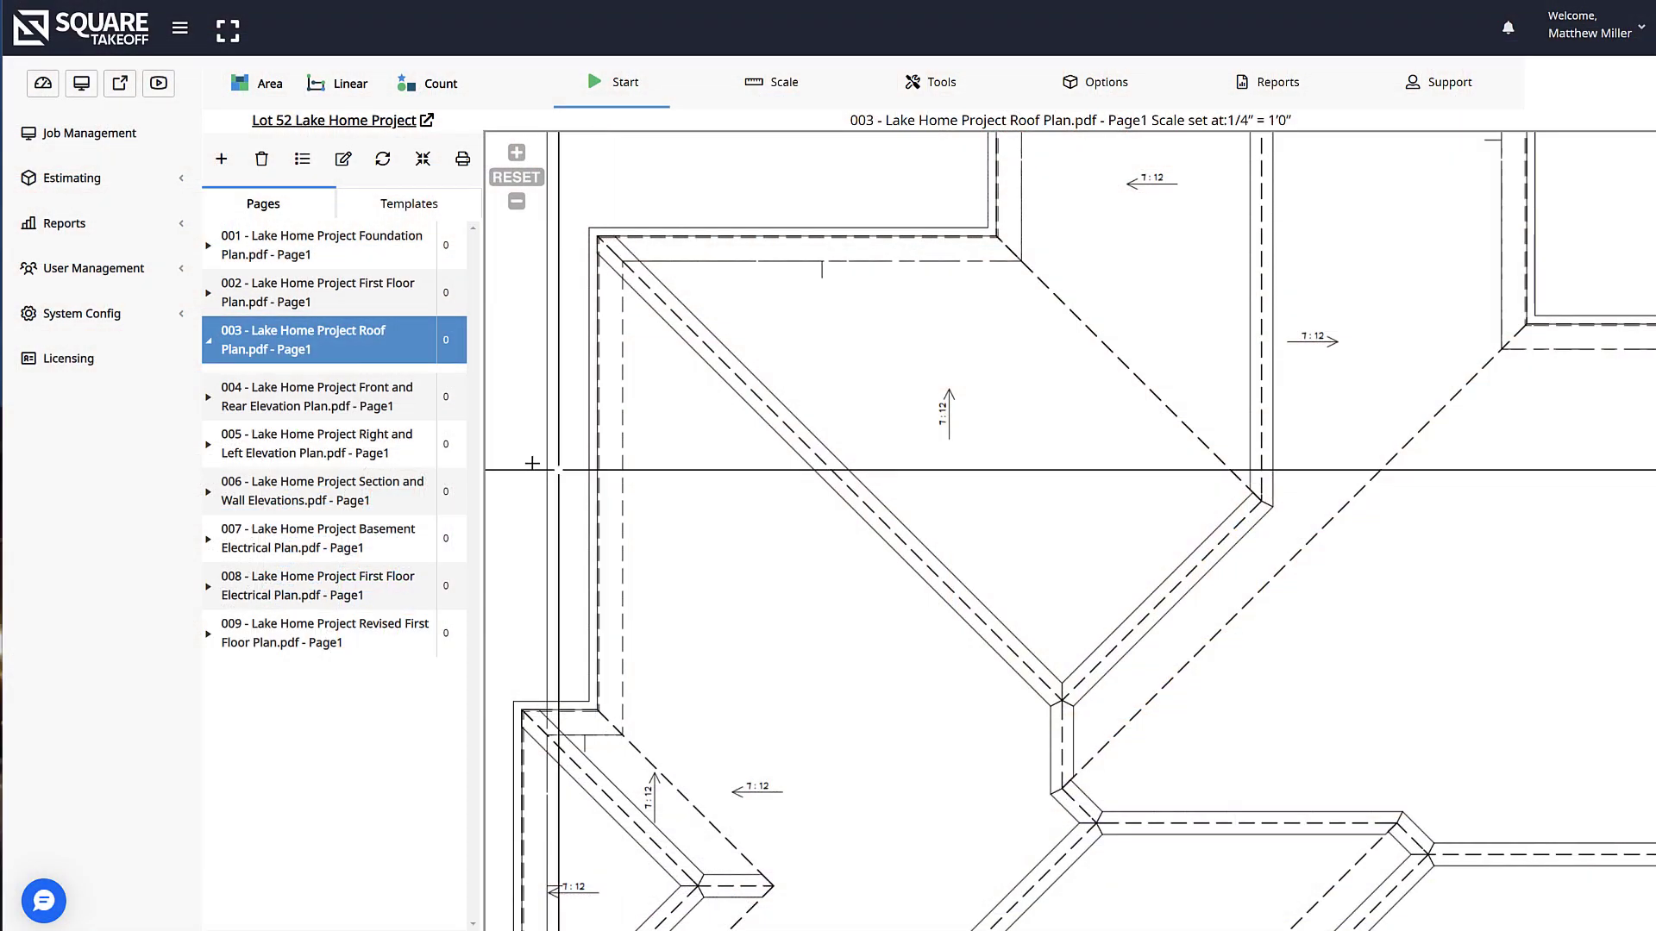
# Step: Create a new linear named Hip and Valley using the Hip & Valley Tool type
pyautogui.click(351, 82)
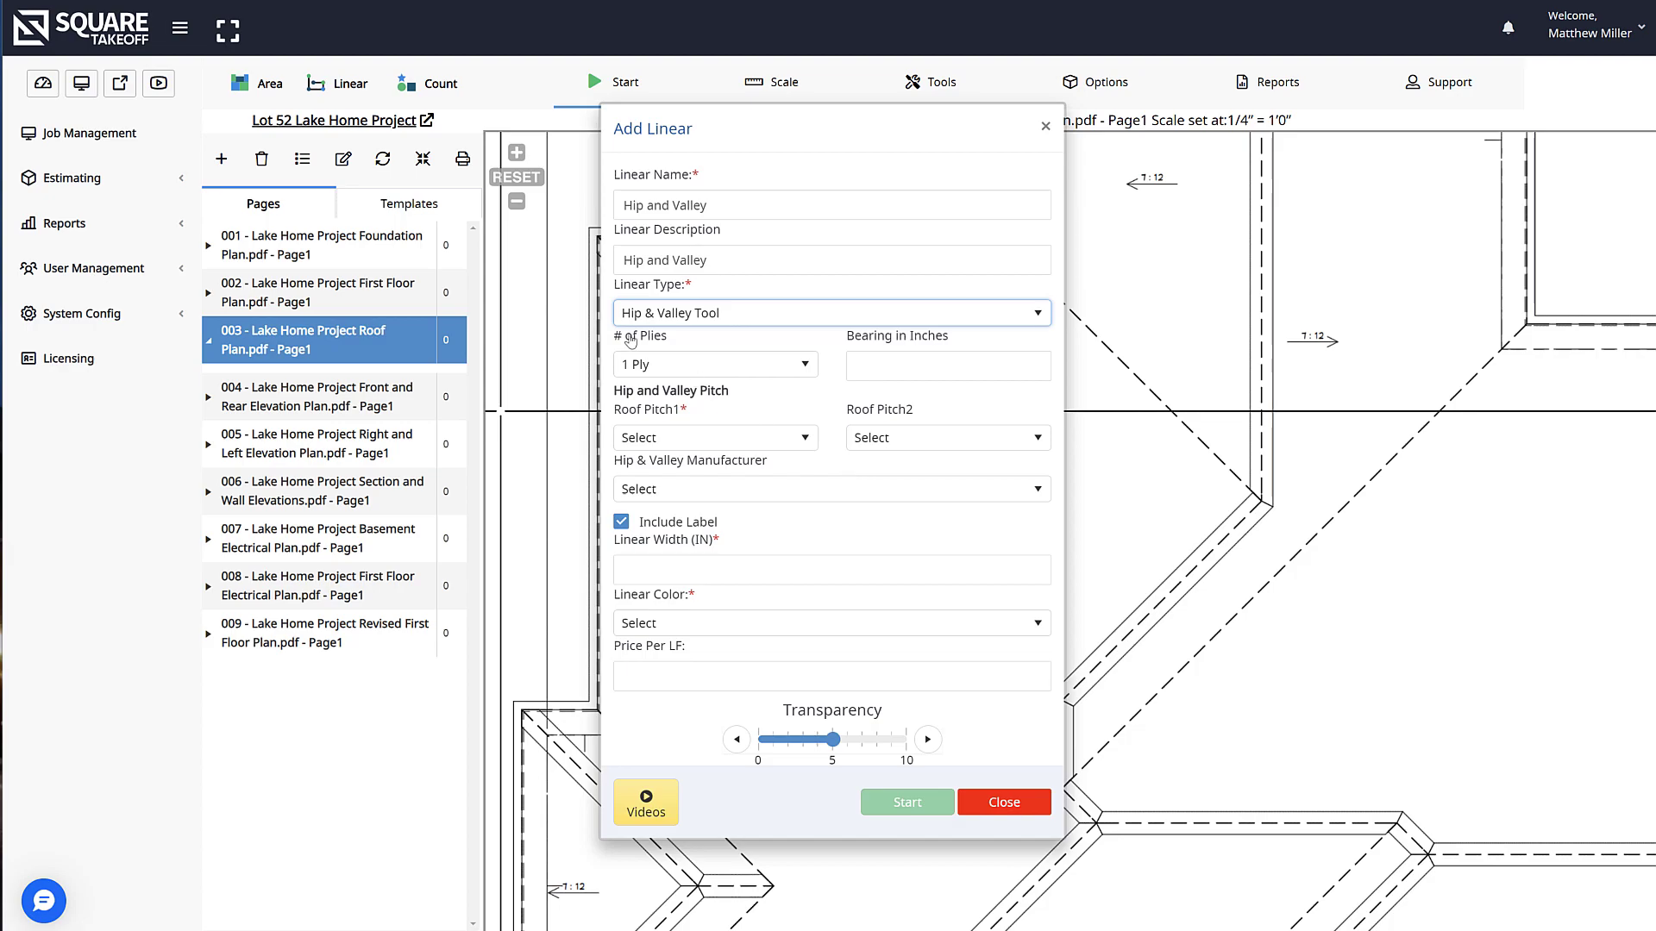
pyautogui.moveTo(697, 410)
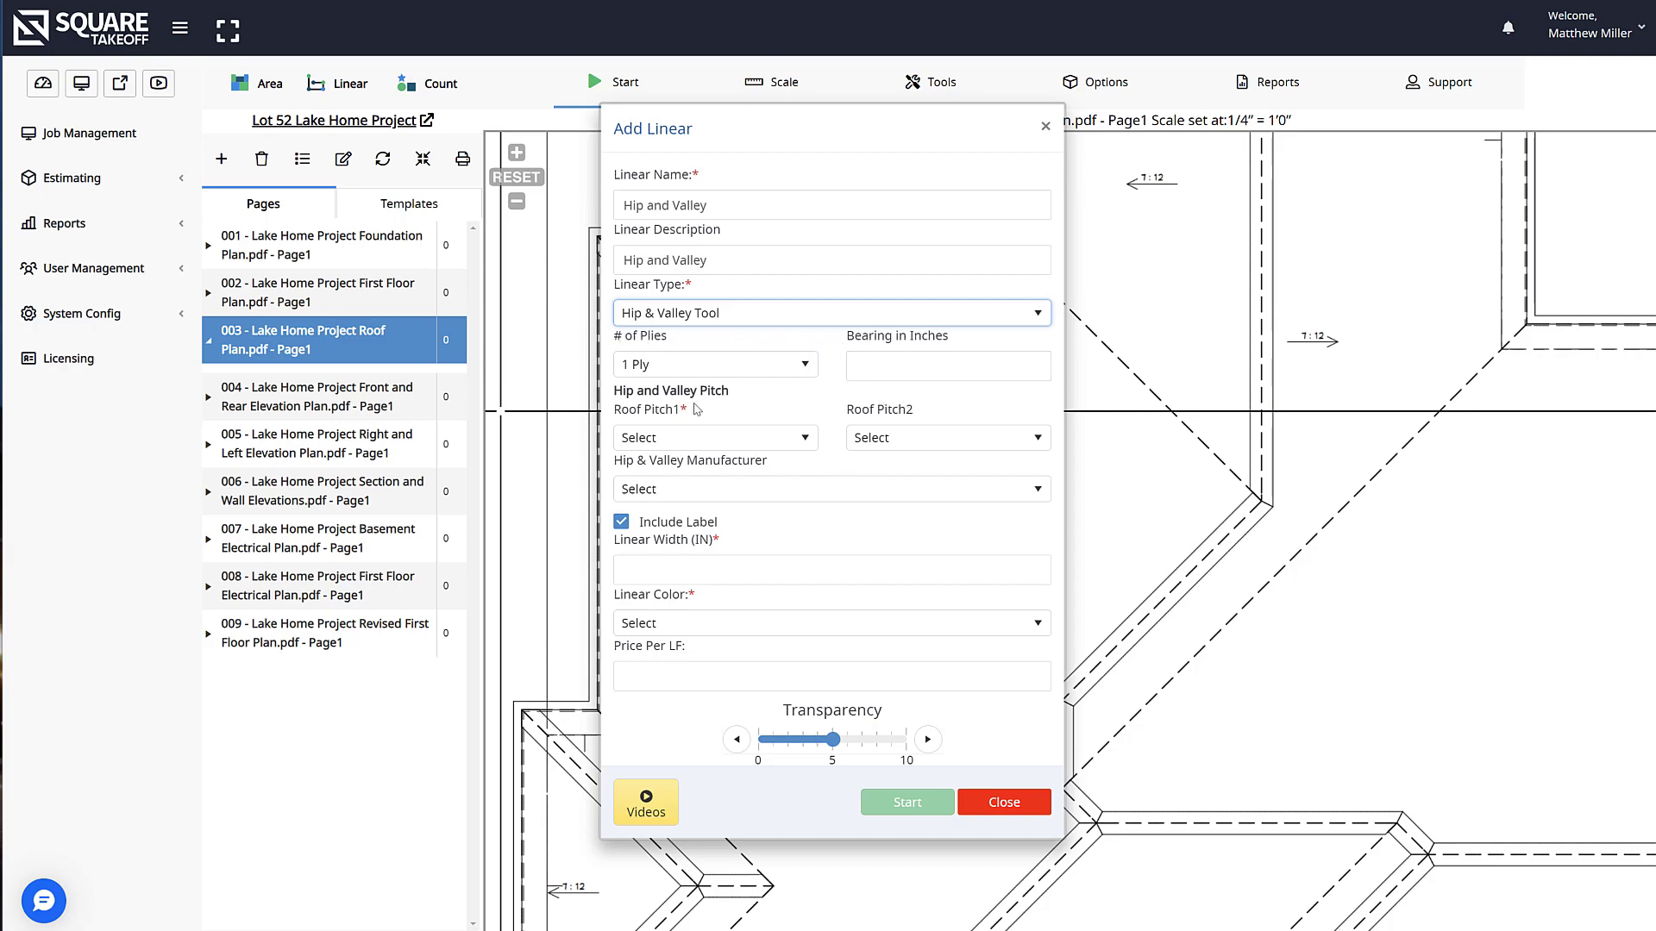
pyautogui.moveTo(913, 429)
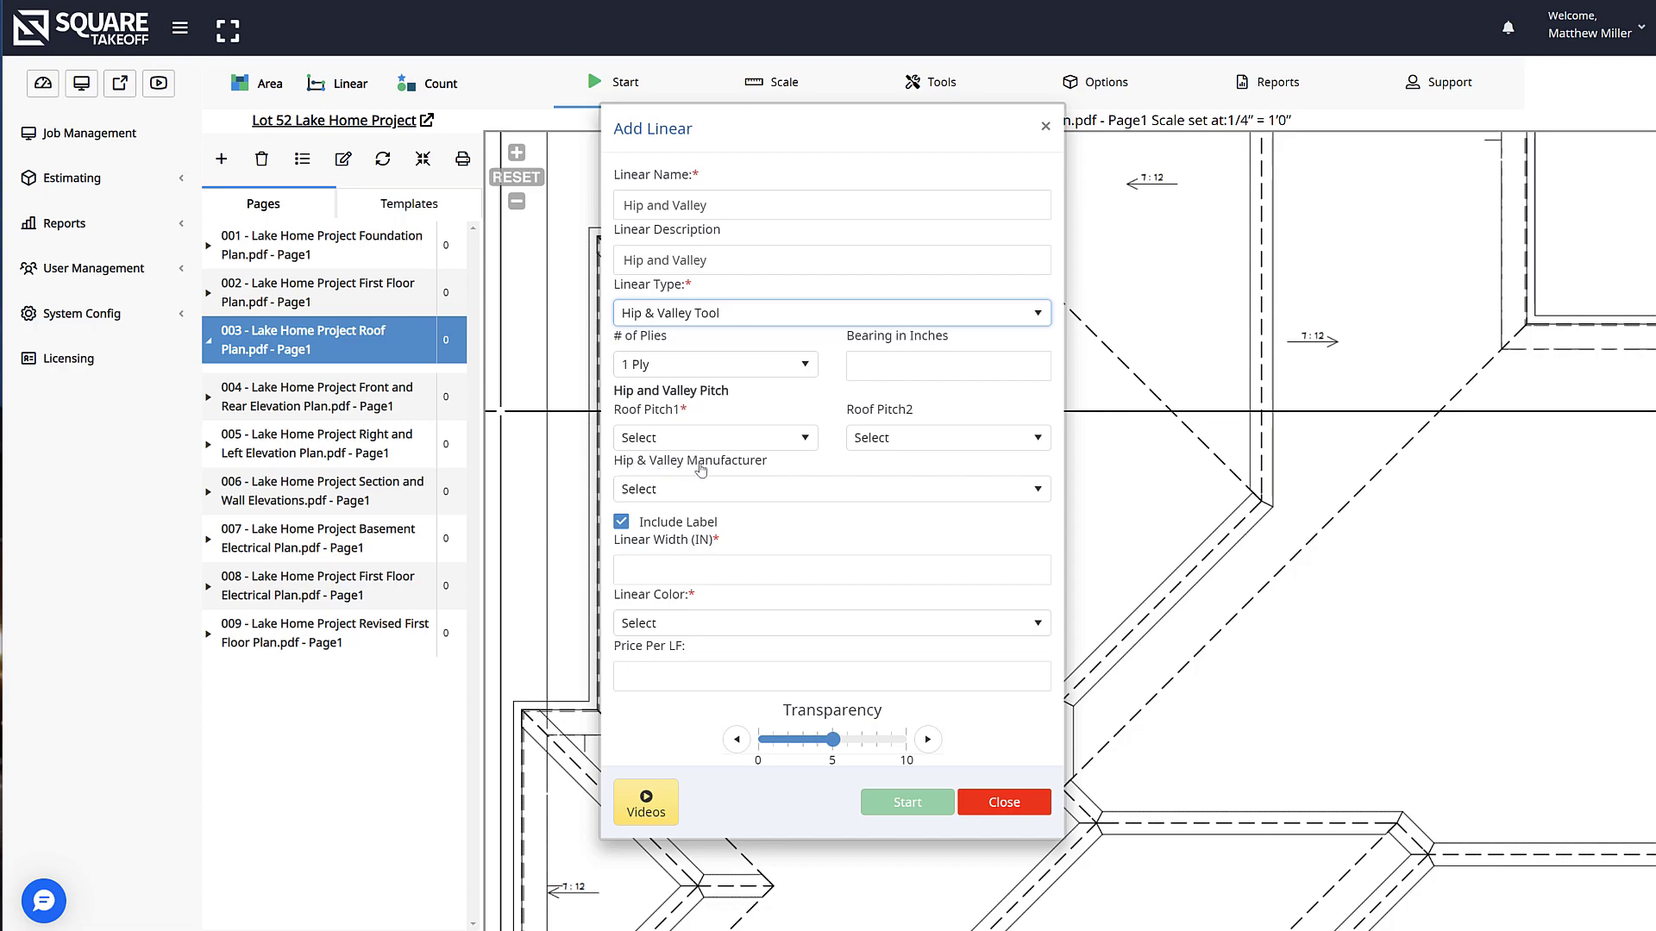
pyautogui.moveTo(829, 408)
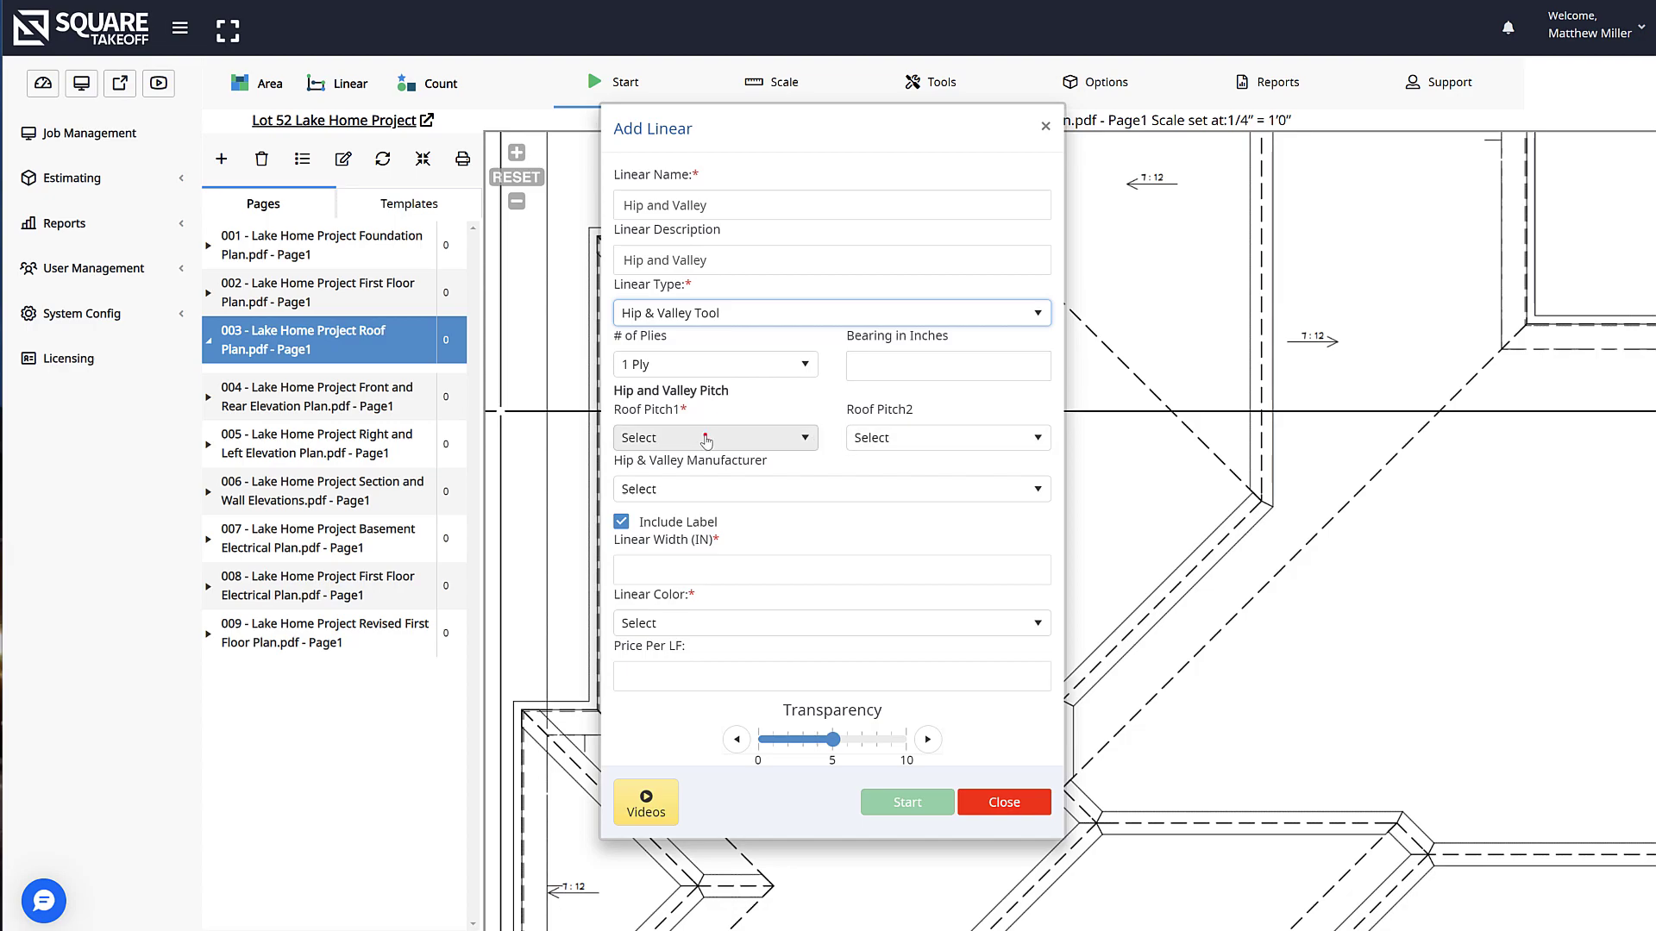
# Step: Give the linear 7/12 roof pitch, General manufacturer and the Hip and Valley Tool Parts catalog
pyautogui.click(715, 437)
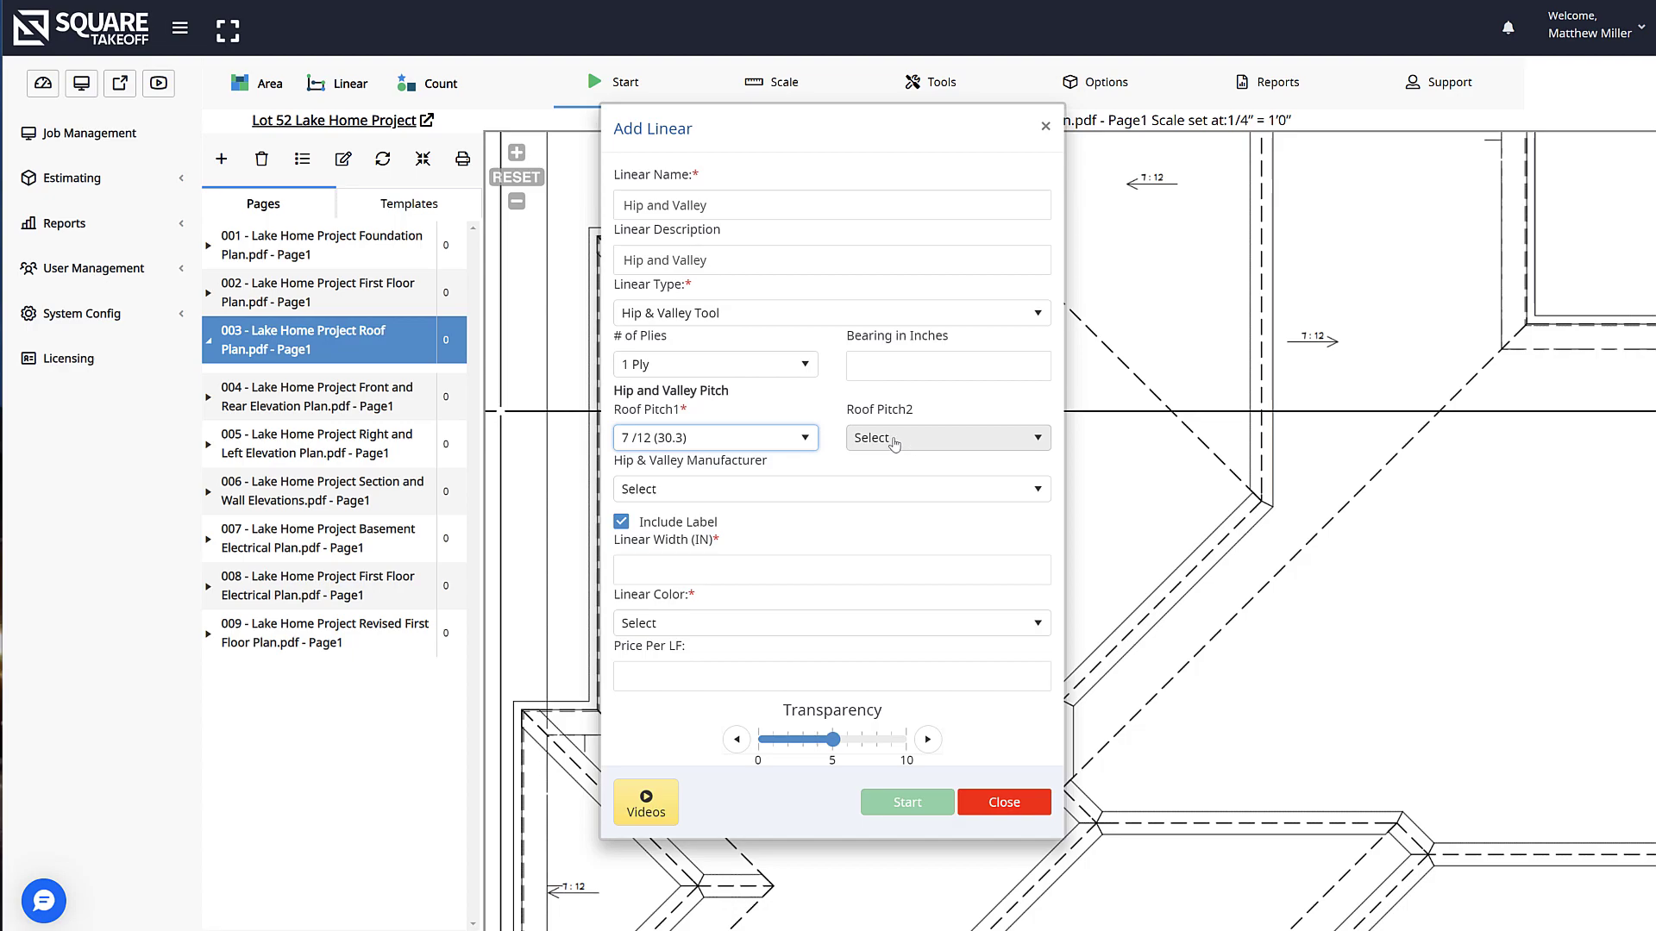
pyautogui.moveTo(897, 445)
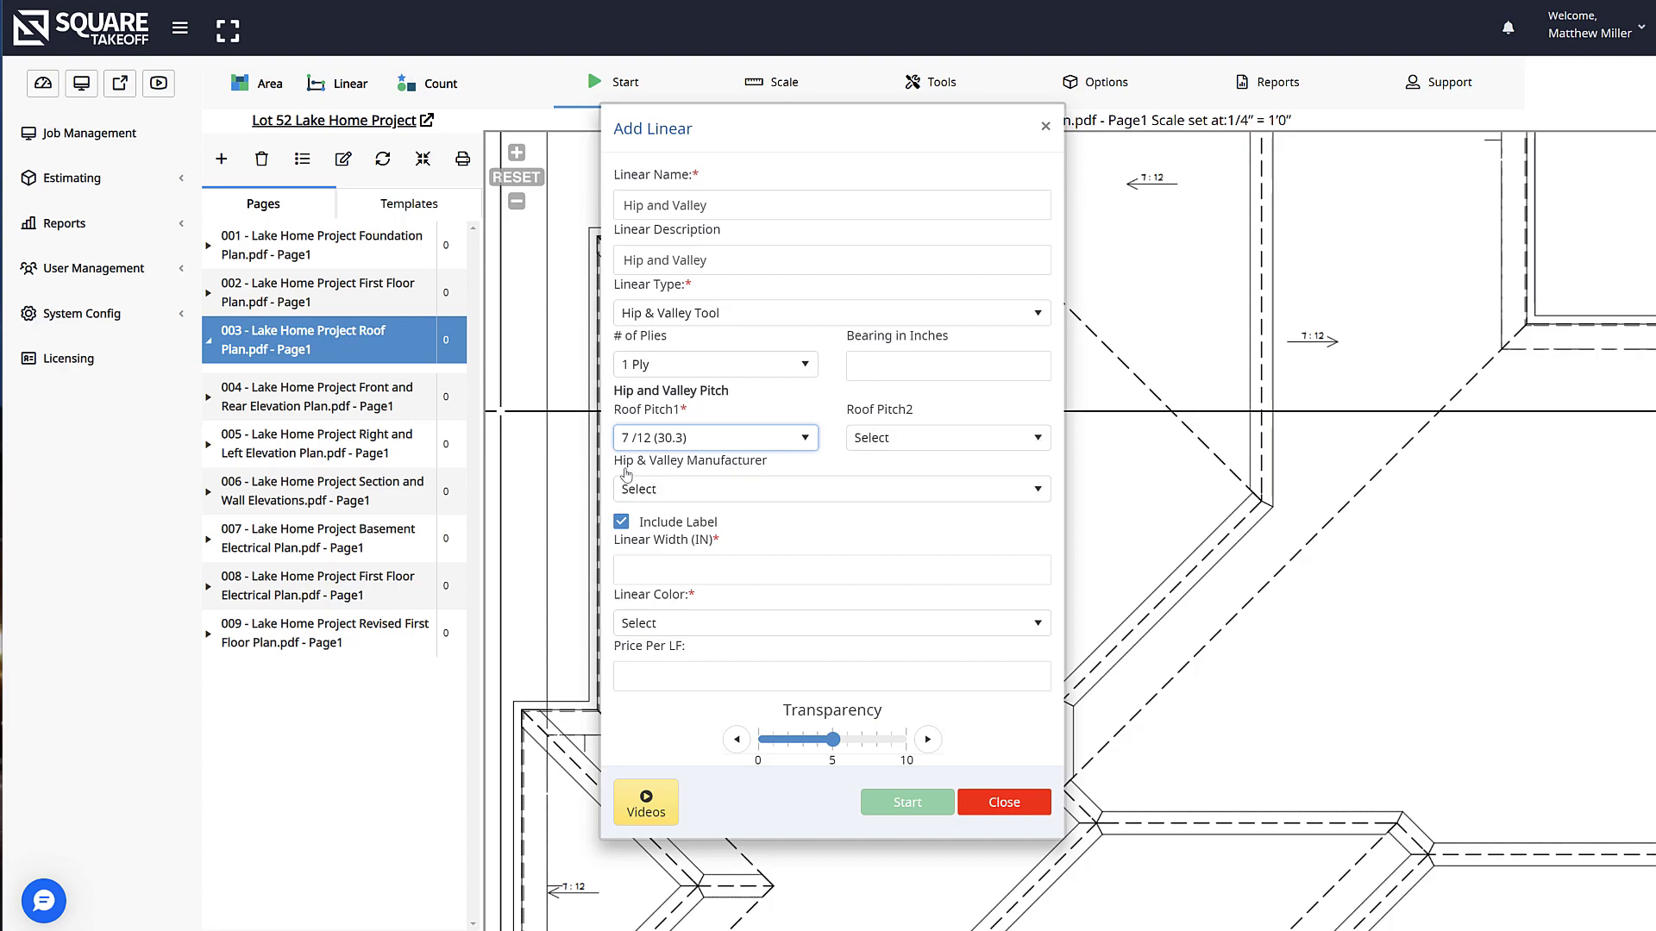
pyautogui.click(830, 488)
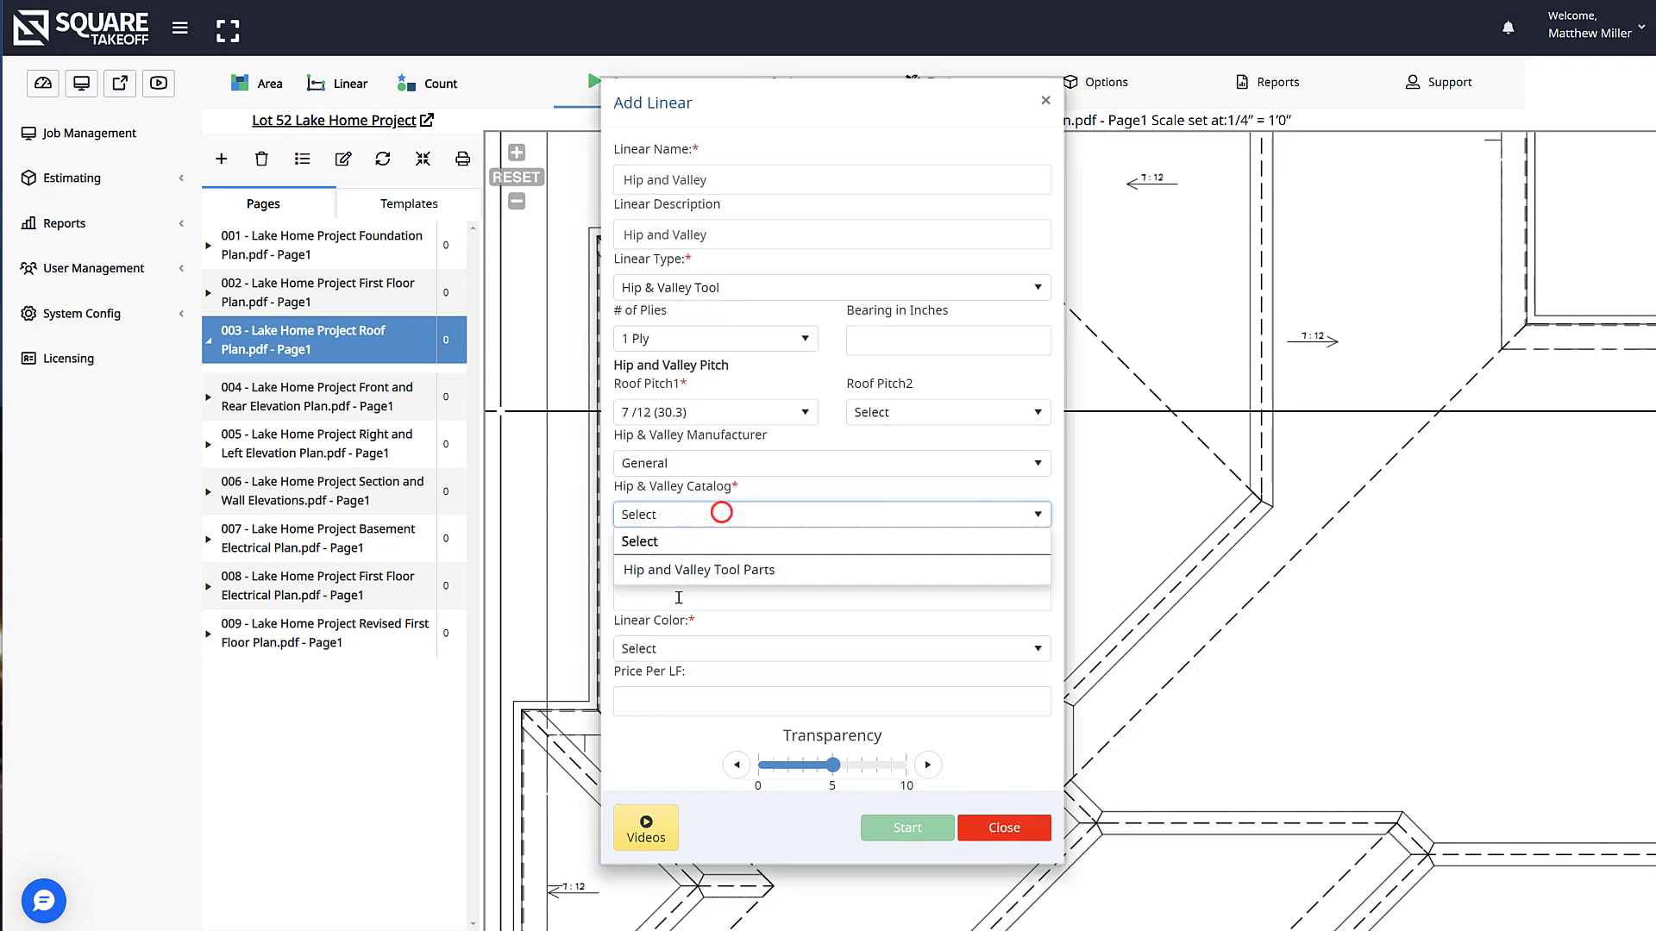
pyautogui.click(700, 569)
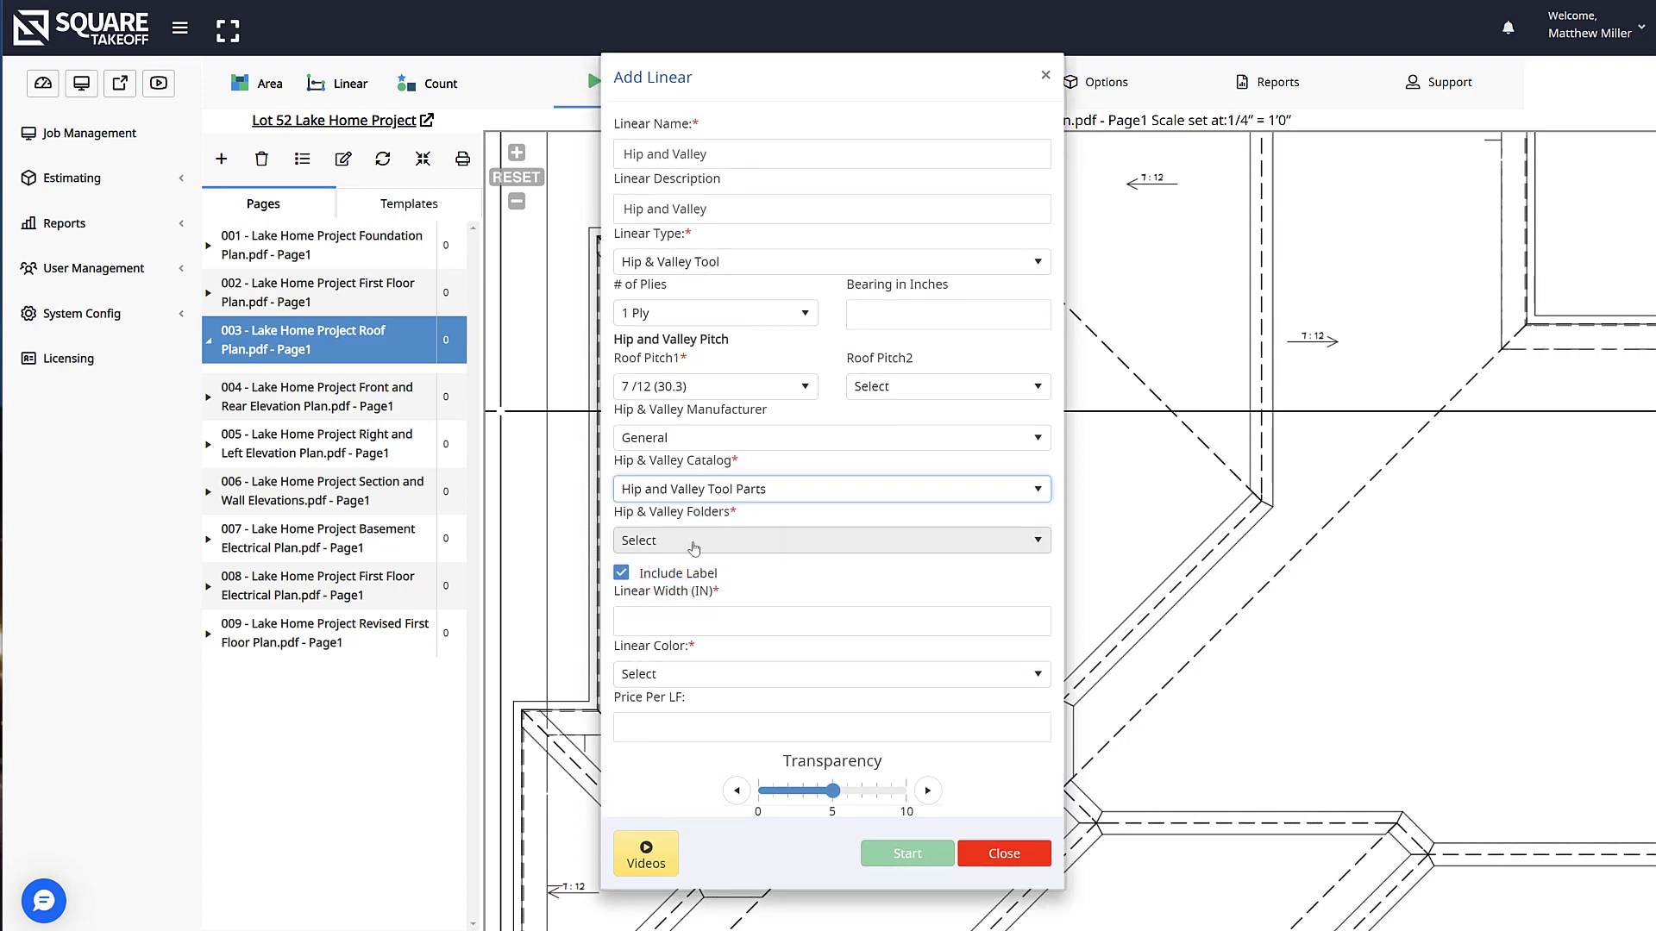
pyautogui.click(831, 540)
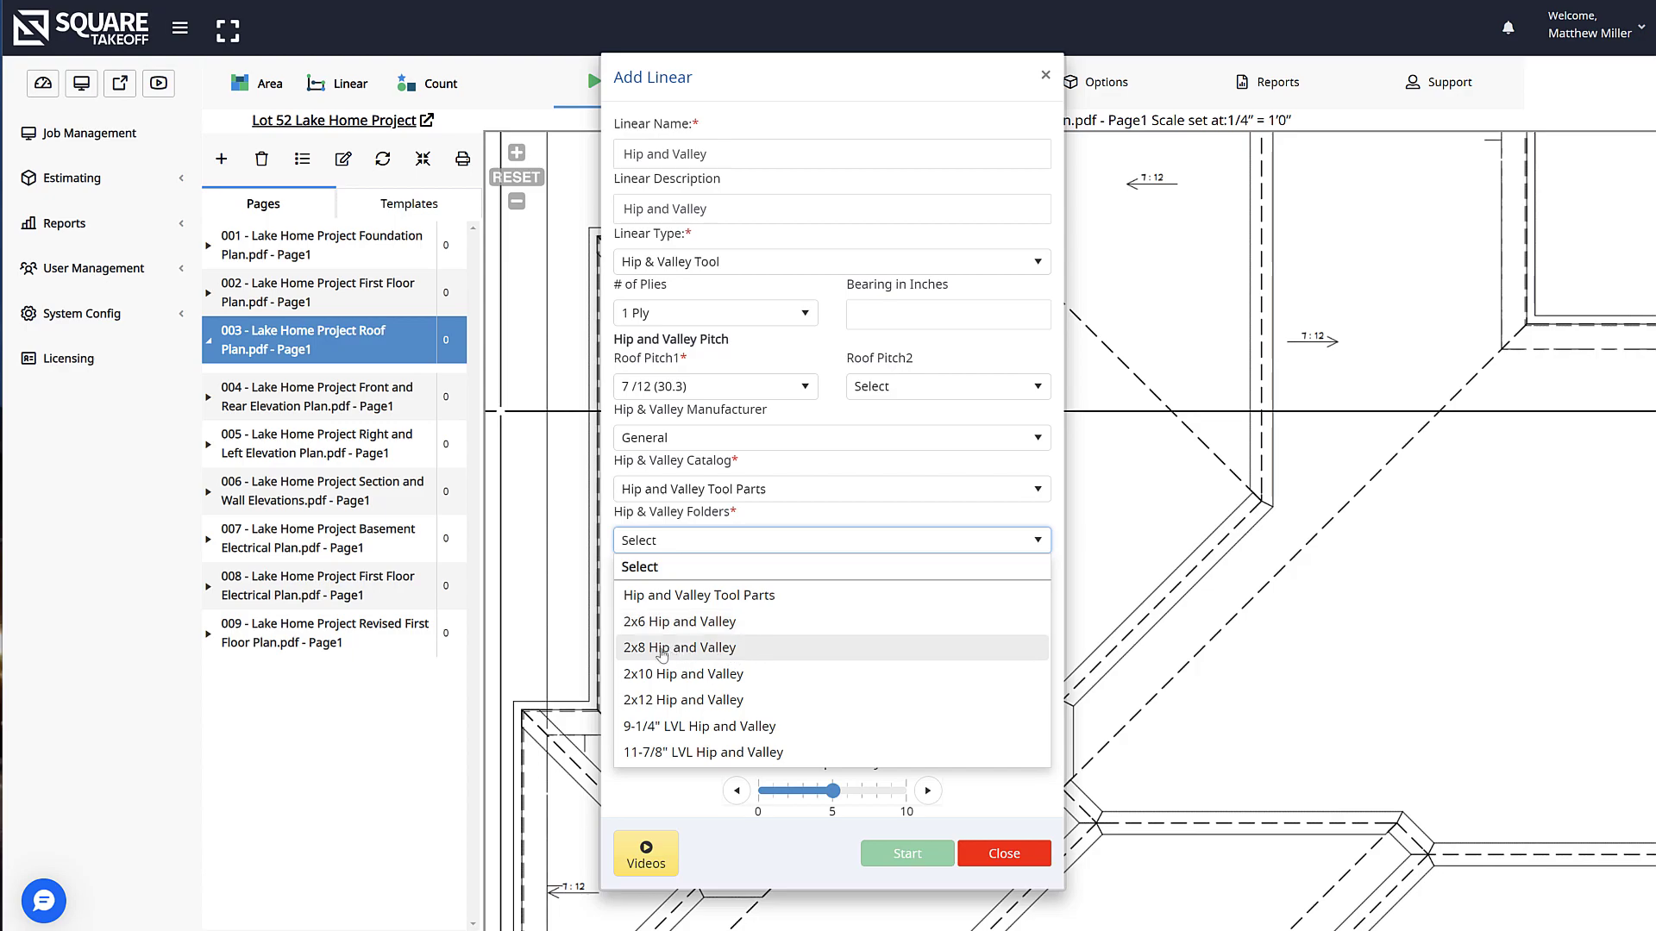
# Step: Use the 2x8 Hip and Valley folder, 4-inch width and Chartreuse colour, then start measuring
pyautogui.click(682, 648)
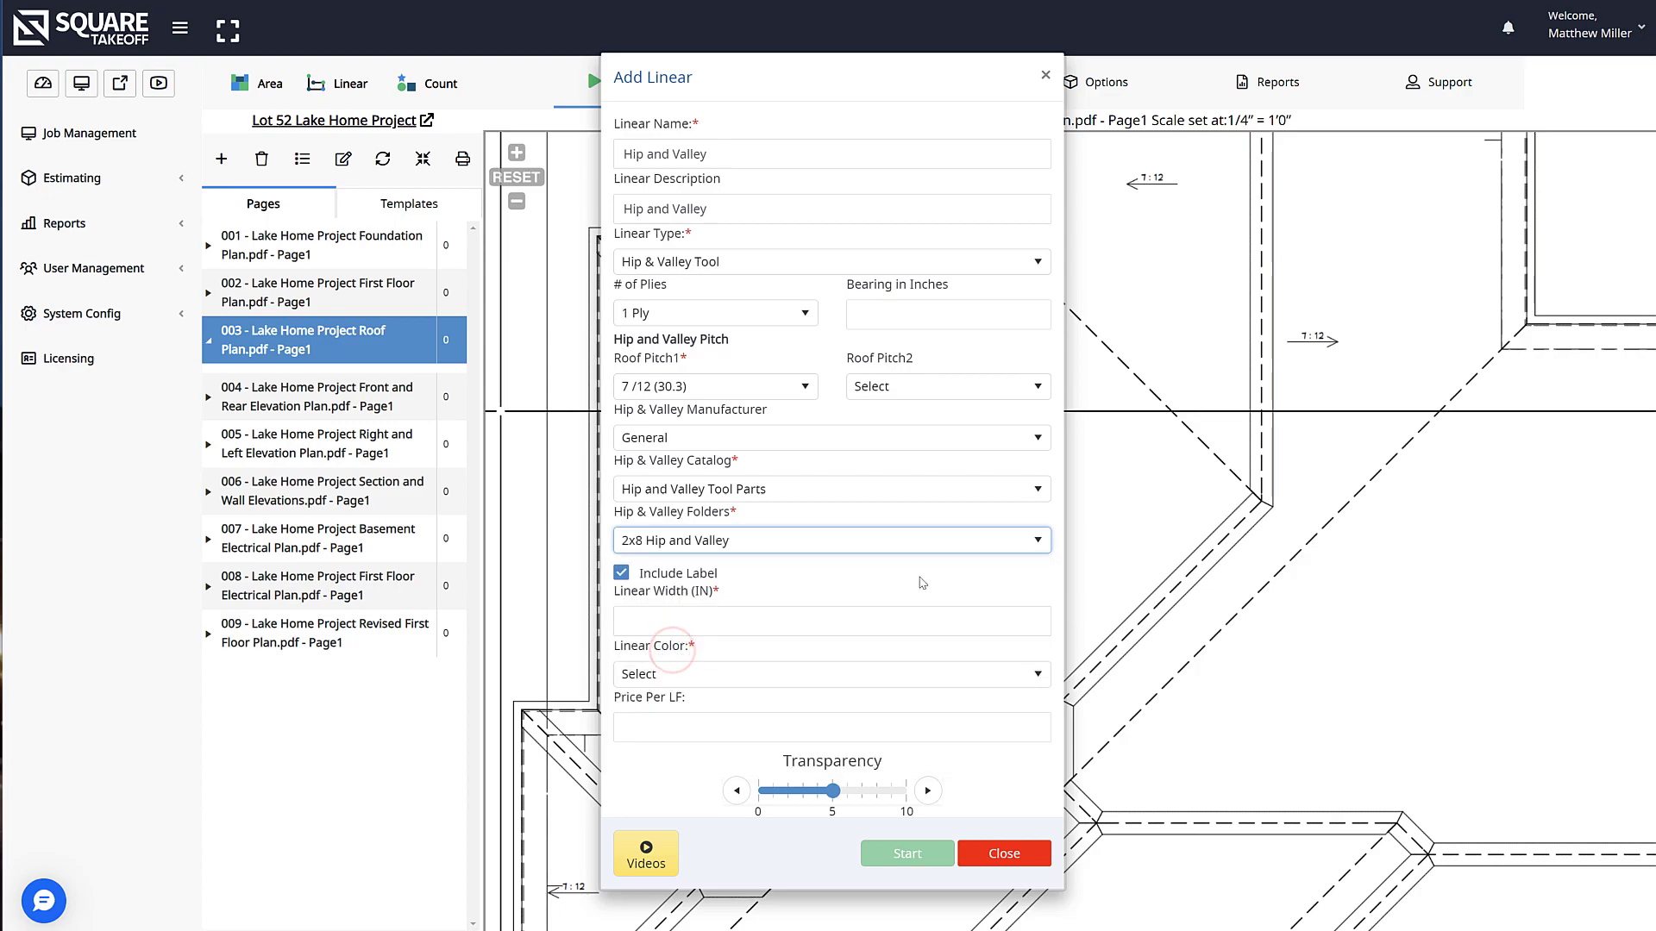
pyautogui.write('e')
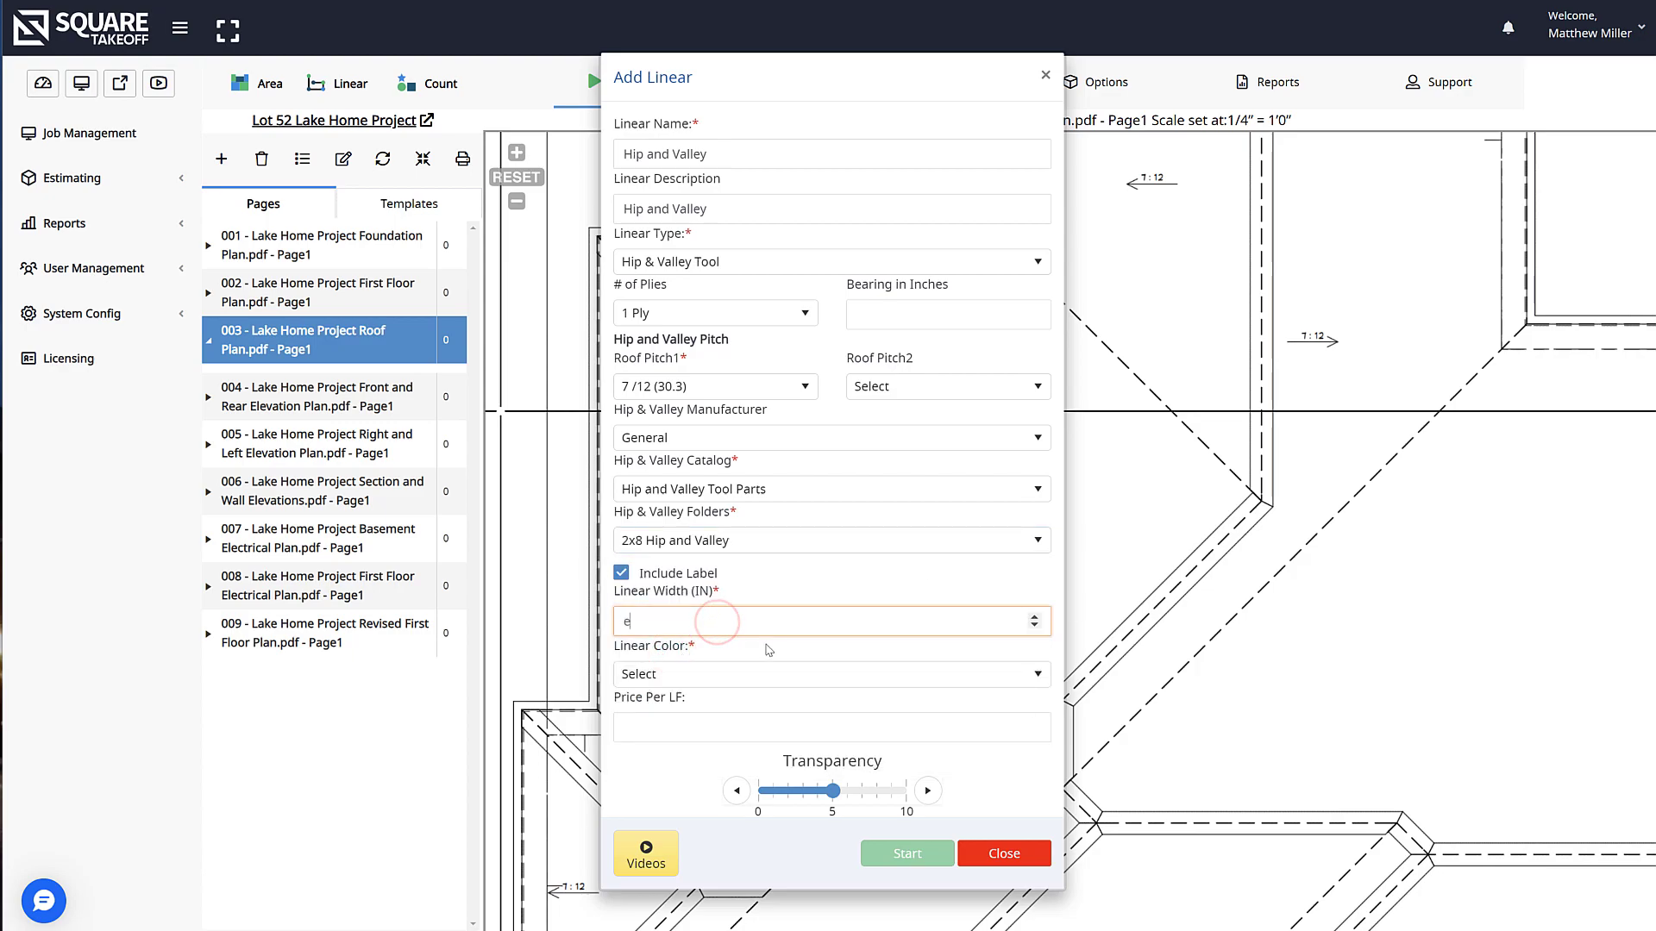
pyautogui.write('4')
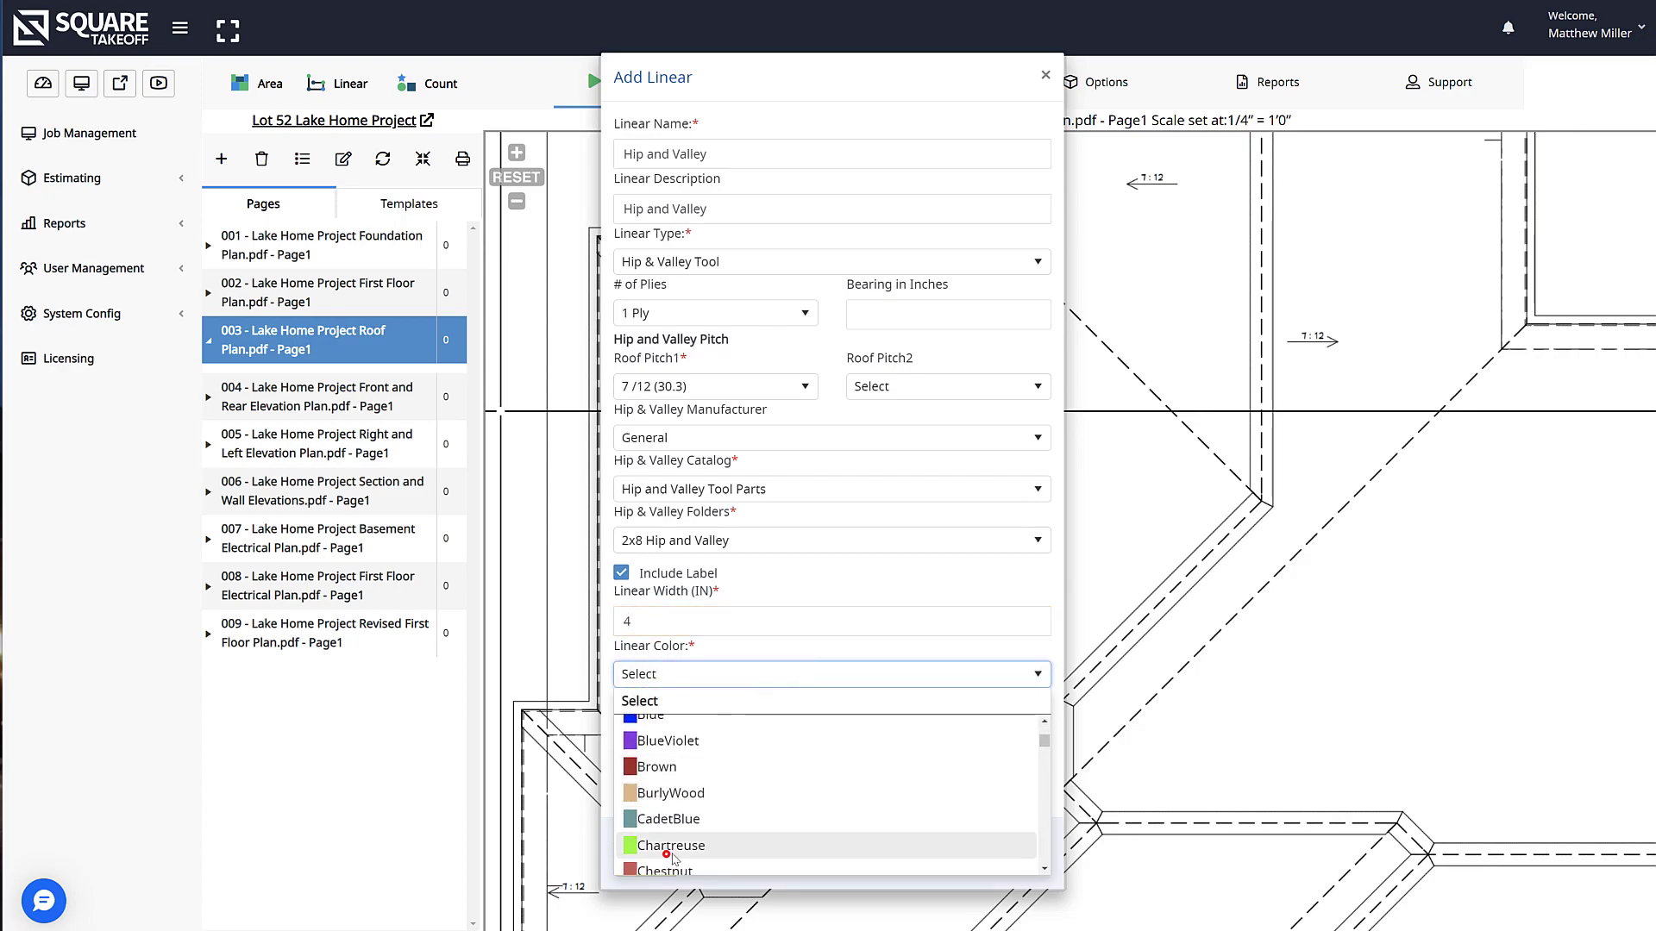
pyautogui.click(673, 845)
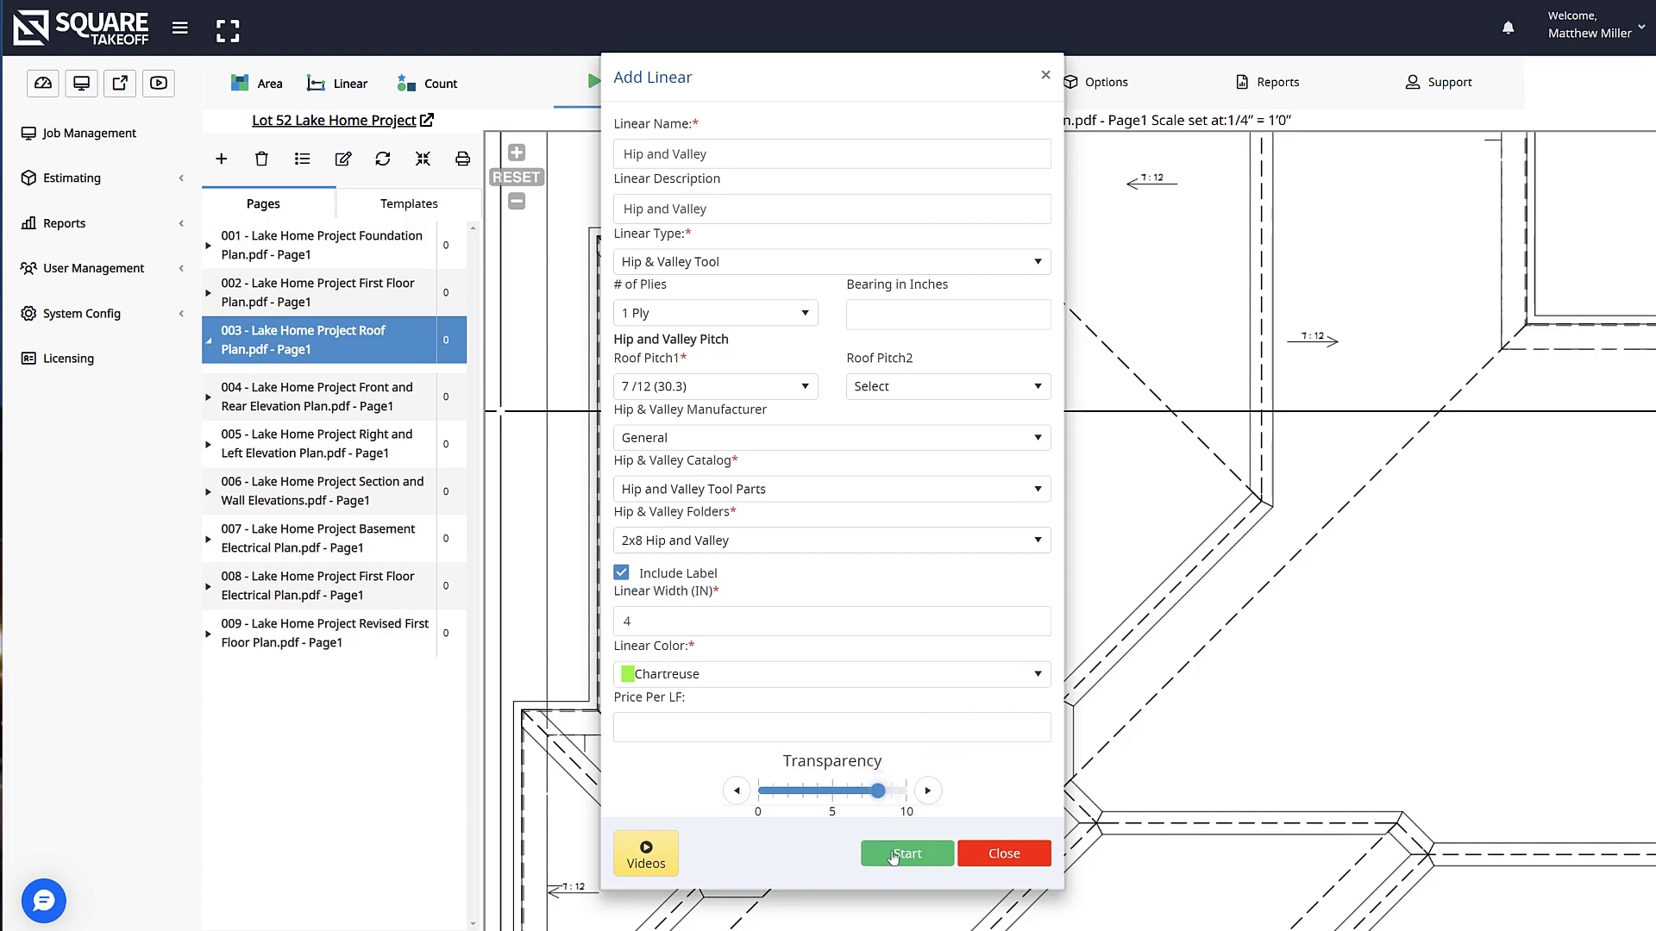
pyautogui.click(904, 853)
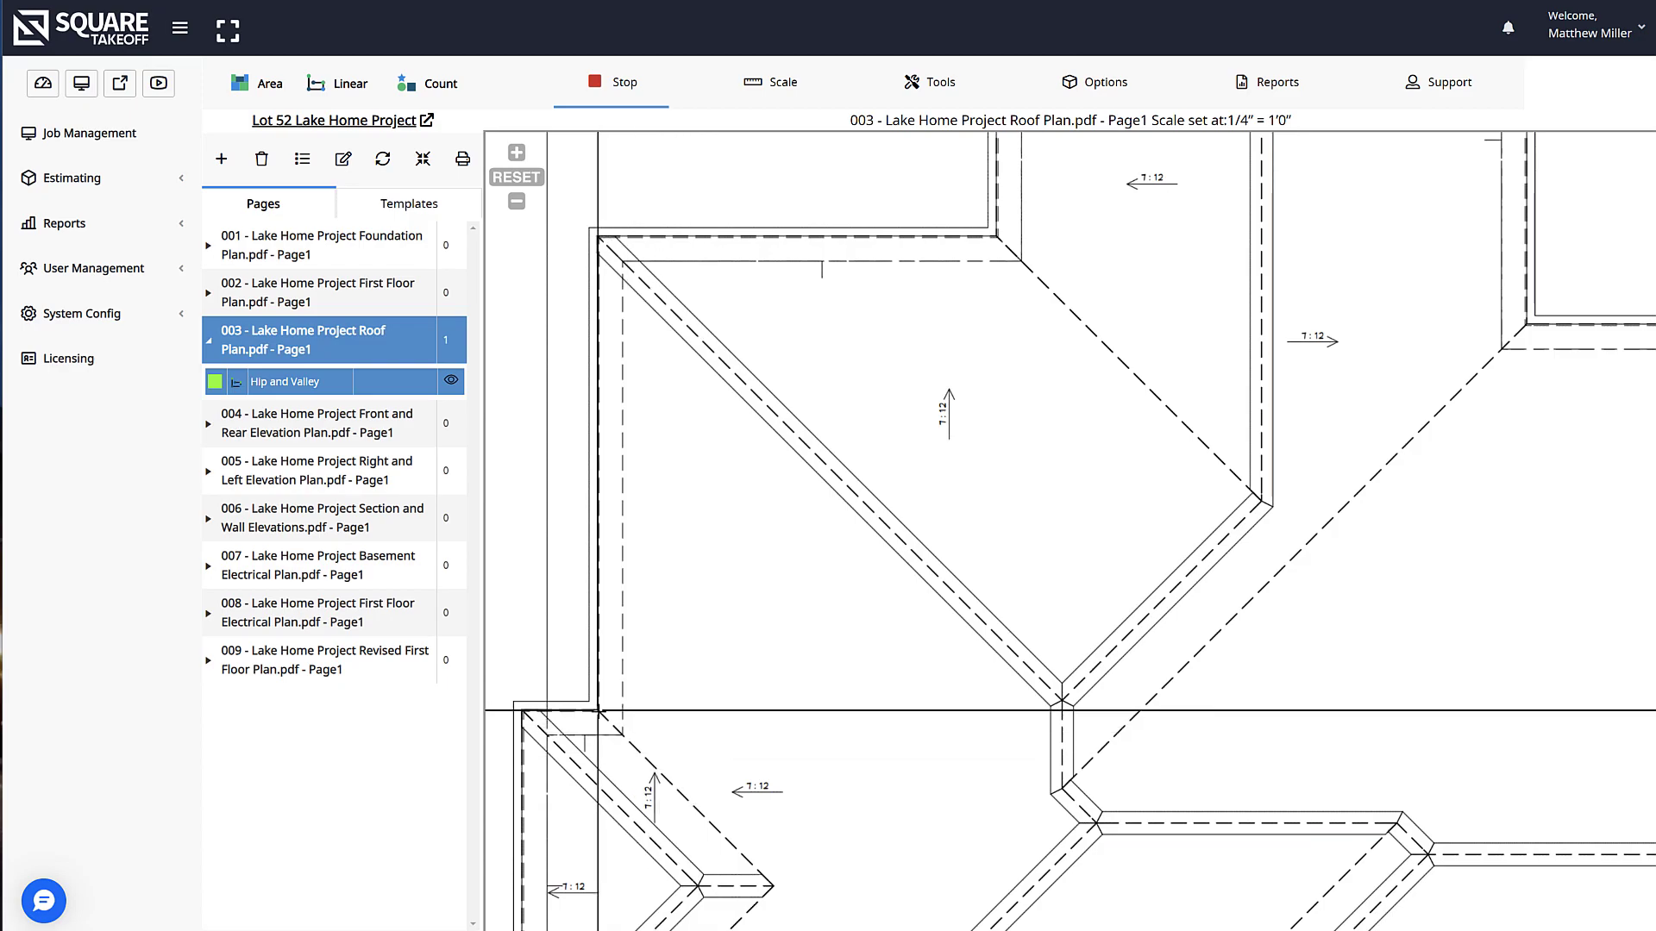
# Step: Trace the roof plan valleys as 1 Ply green lines totalling 37.29 LF
pyautogui.click(596, 711)
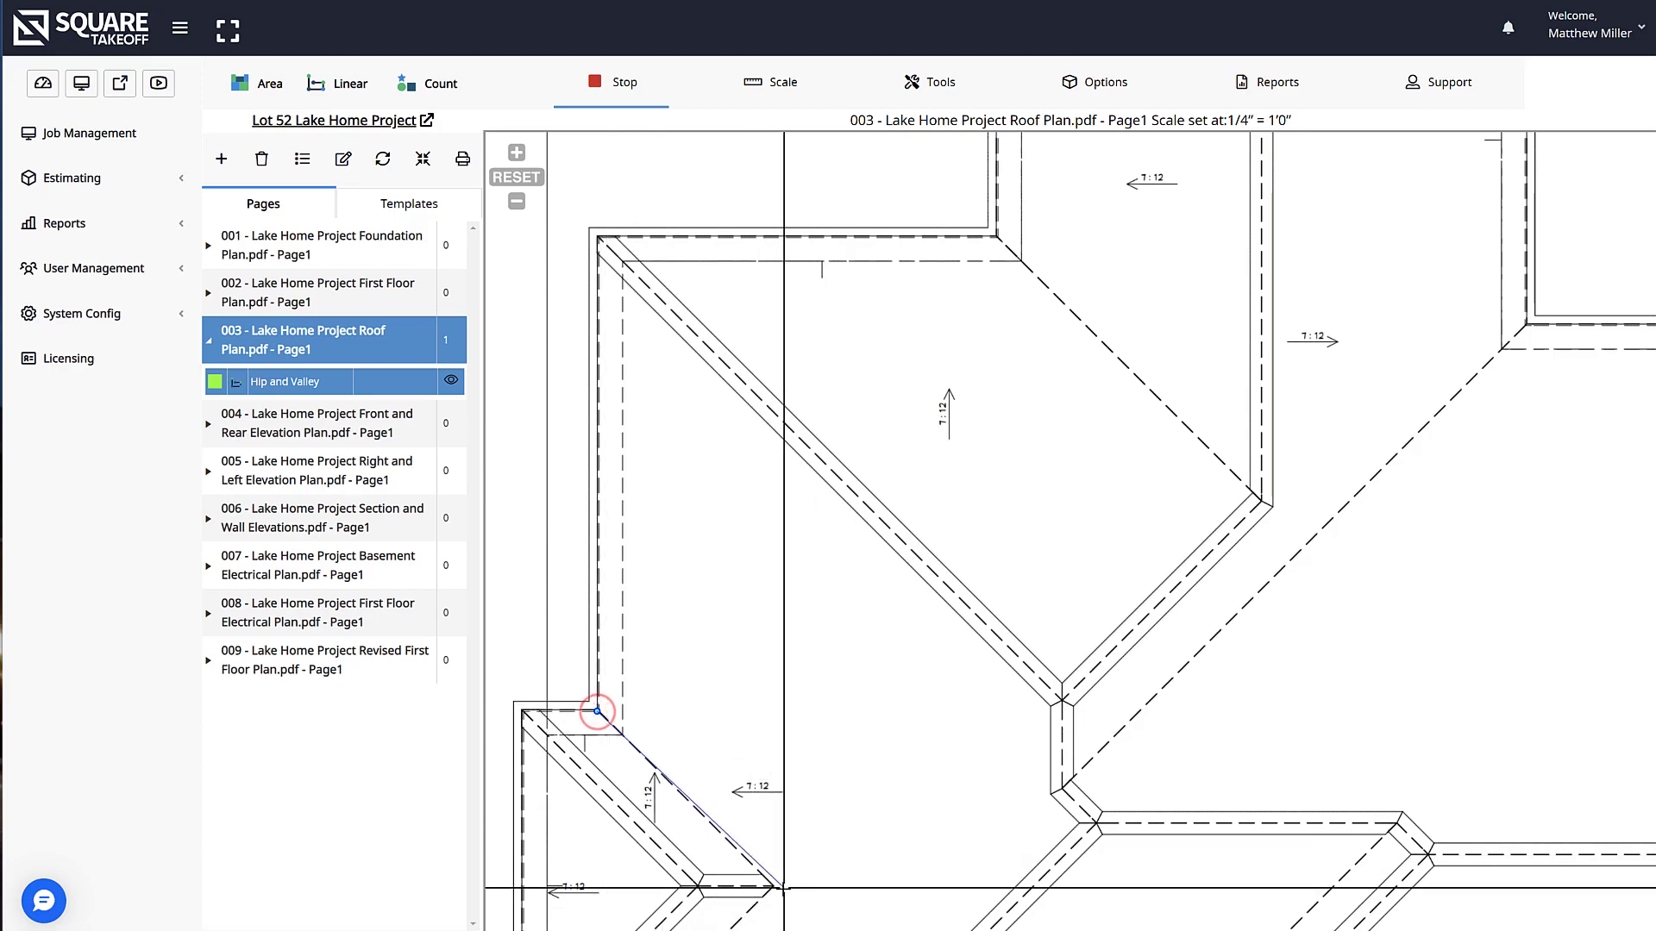
pyautogui.click(771, 885)
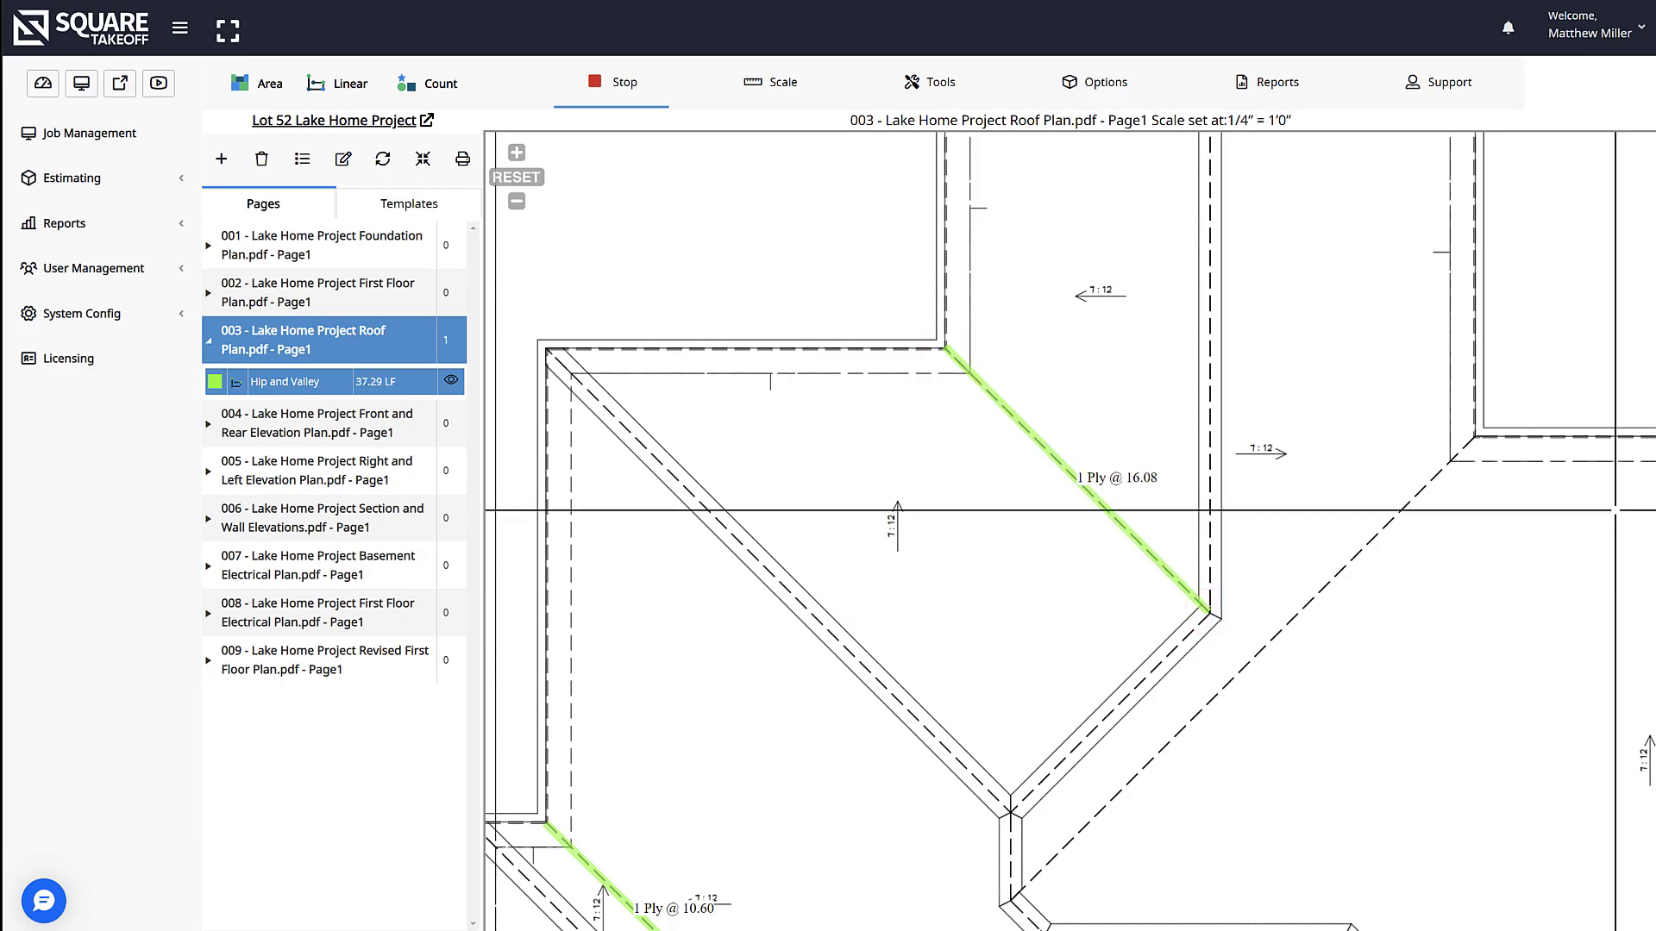
pyautogui.click(610, 83)
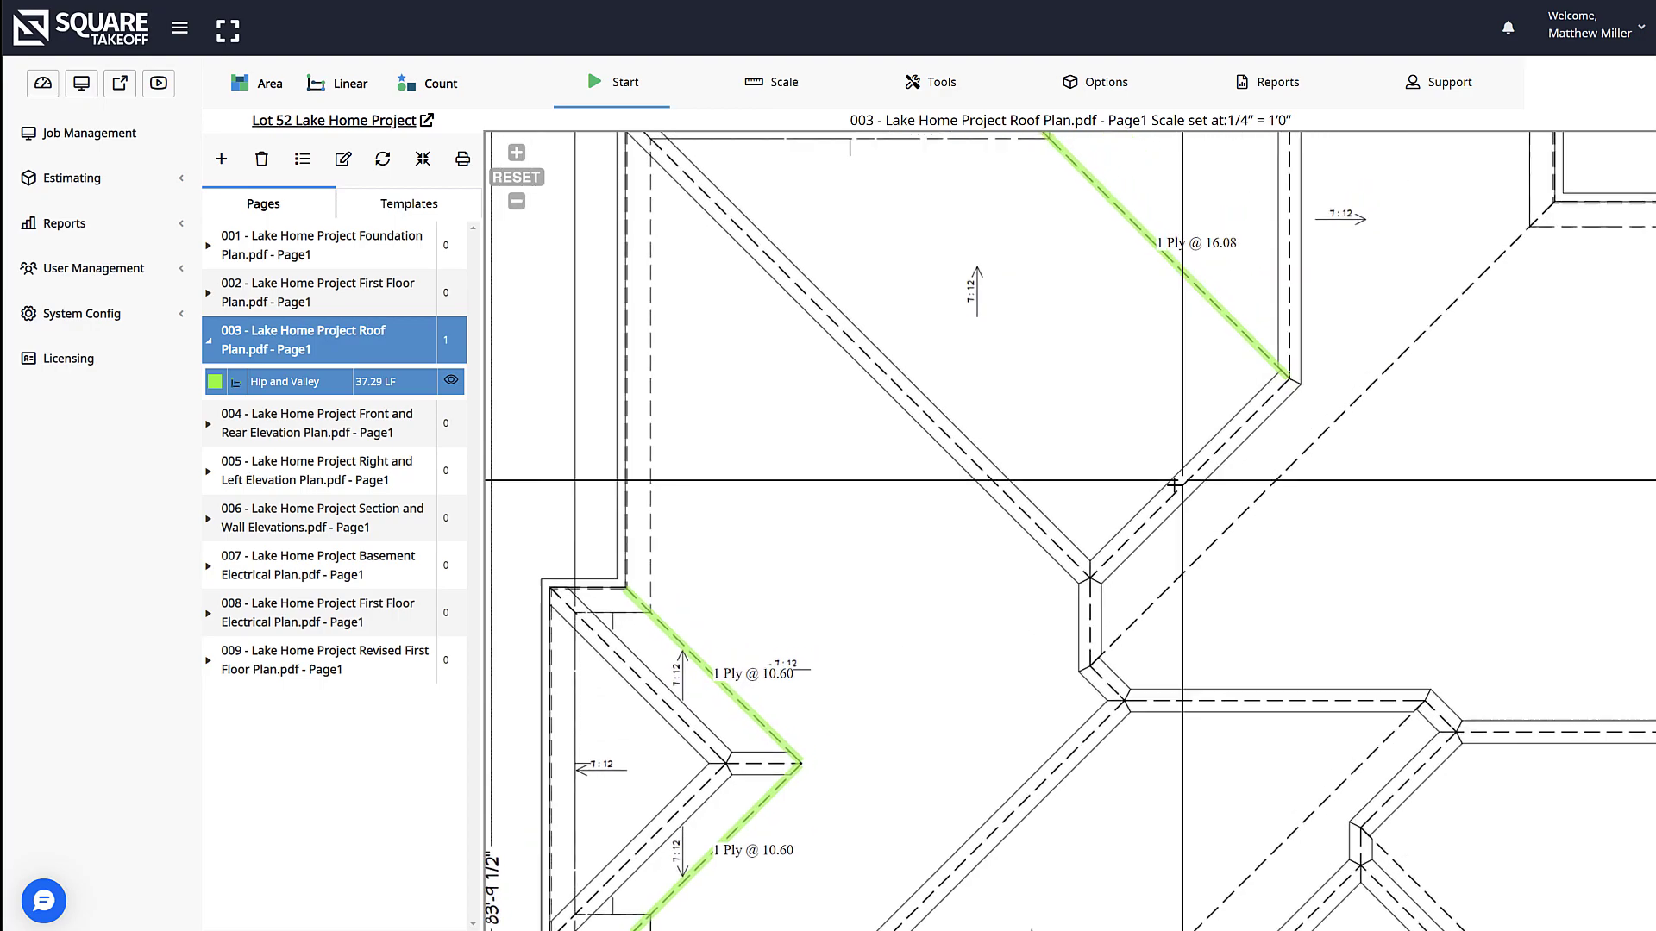
# Step: Open the report and expand 003 Roof Plan to show two 2x8x12 and one 2x8x18
pyautogui.click(1276, 81)
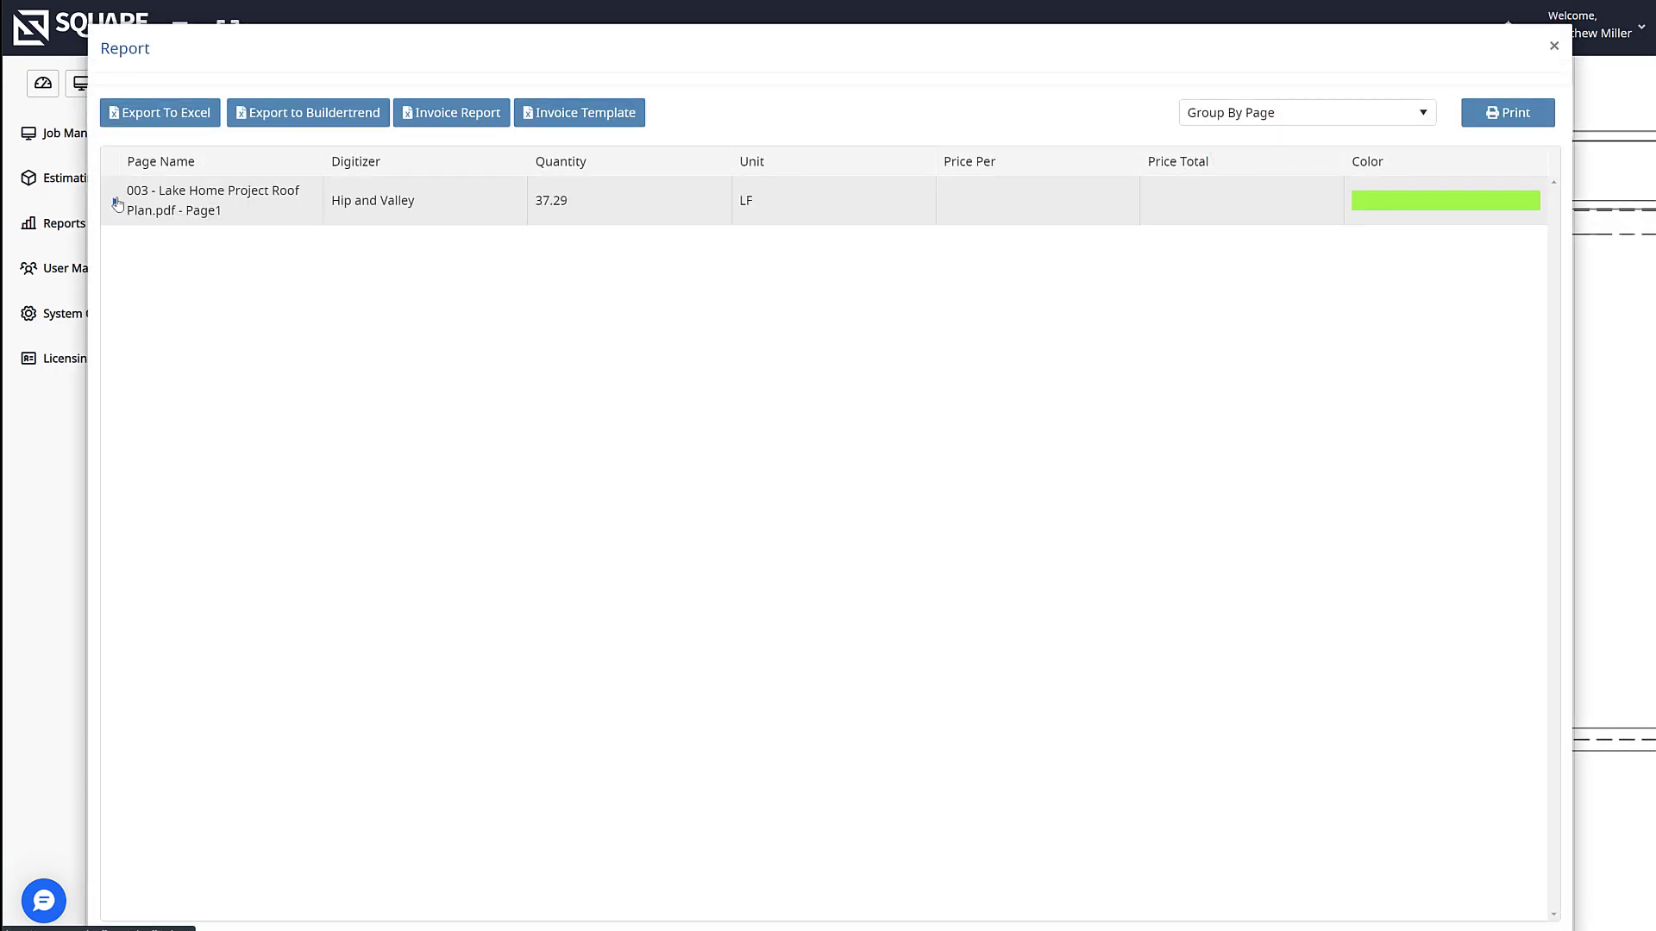
pyautogui.click(116, 201)
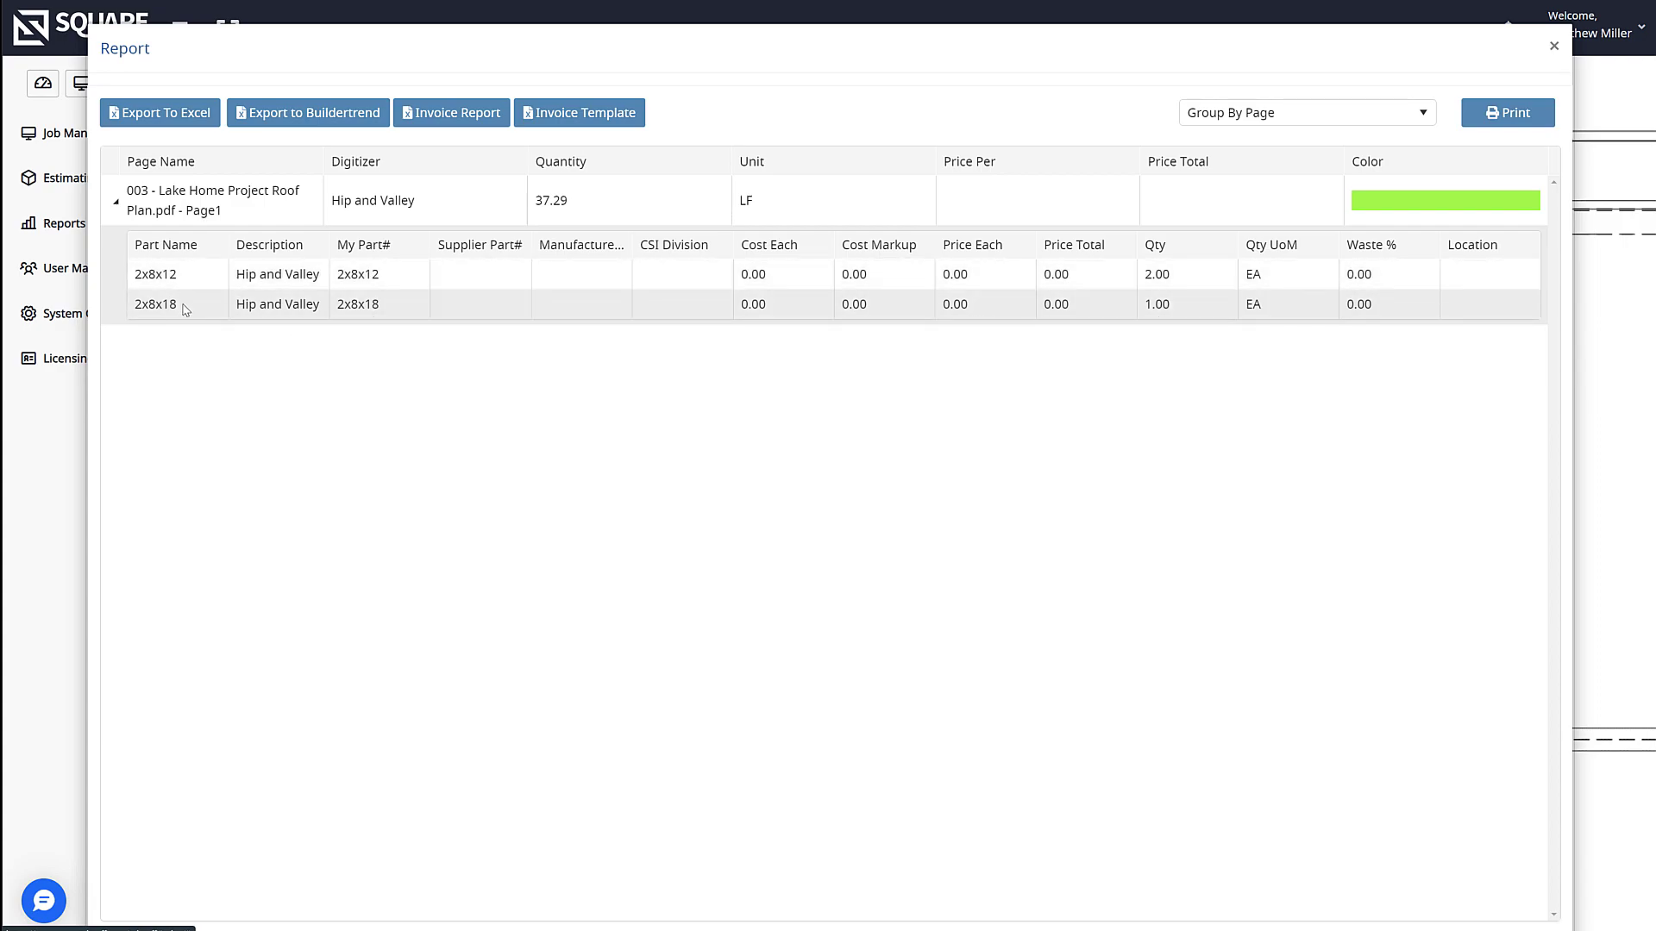
pyautogui.moveTo(151, 305)
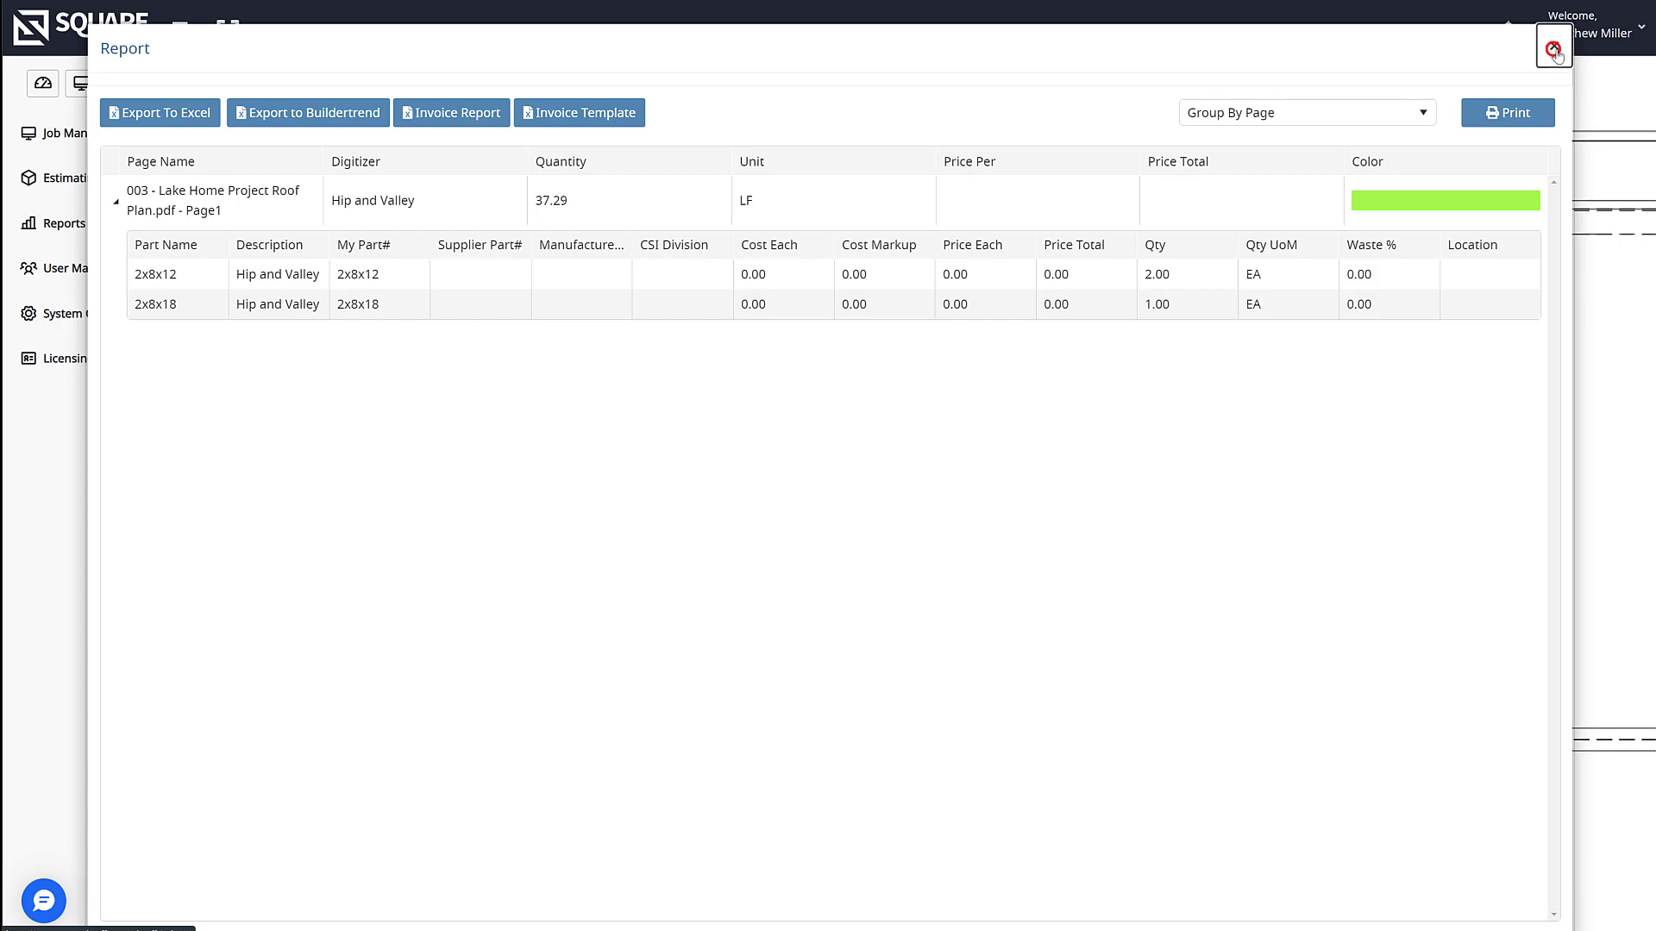
# Step: Update the Hip and Valley linear to 2 Ply with 2x6 Hip and Valley lumber
pyautogui.click(1552, 50)
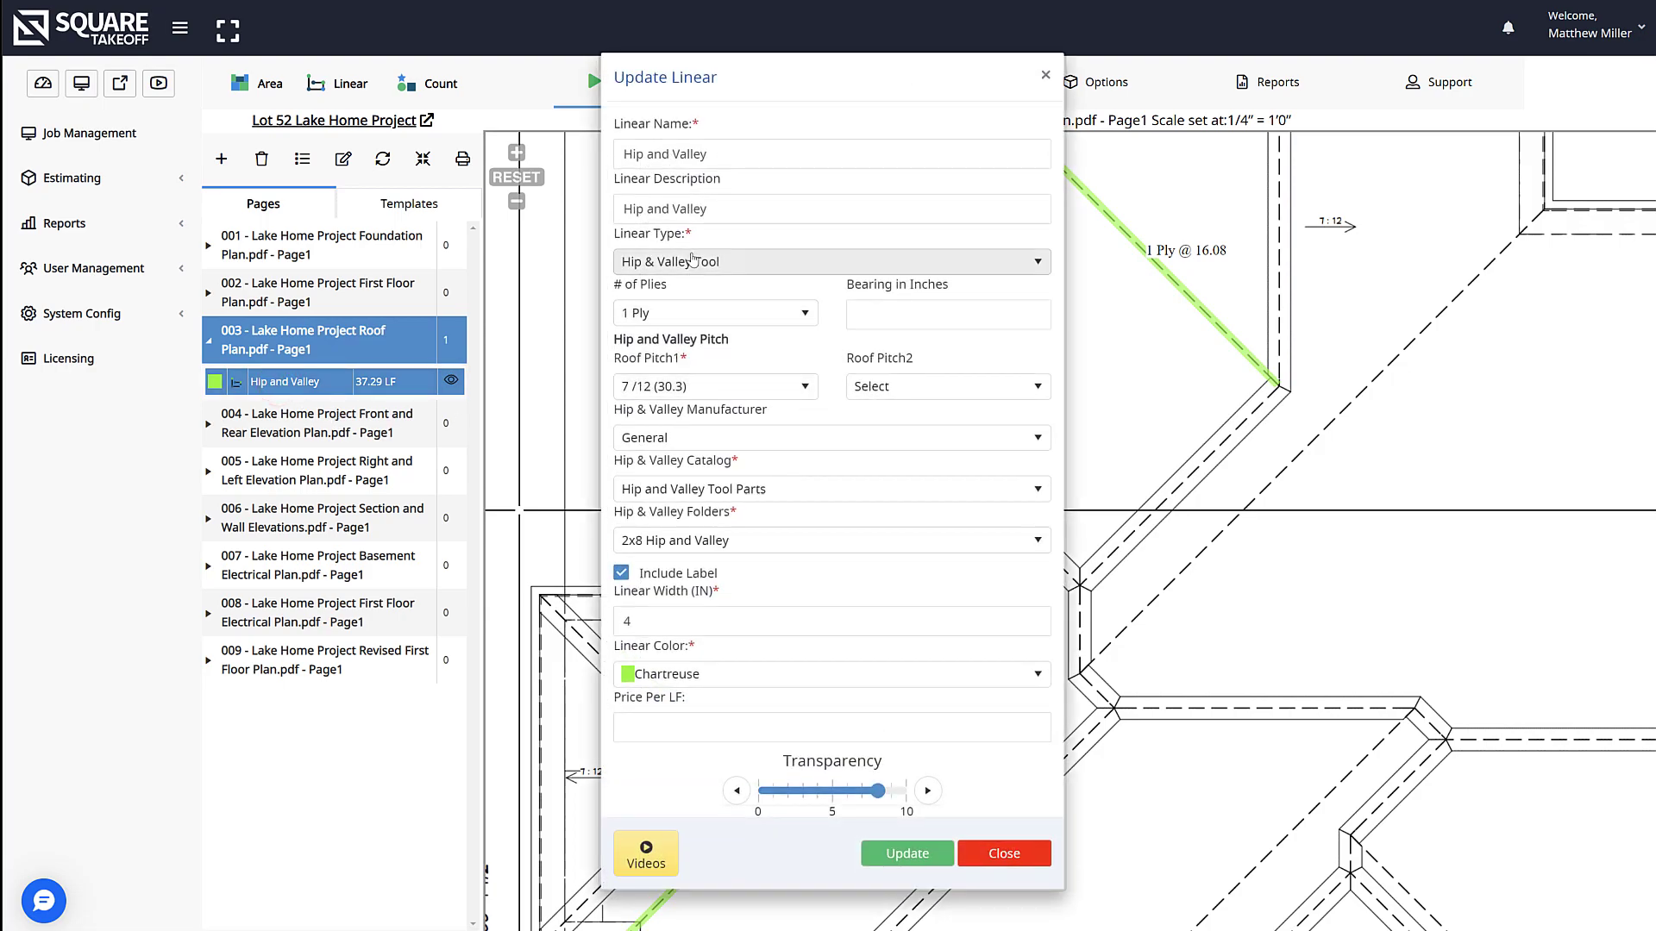
pyautogui.click(715, 312)
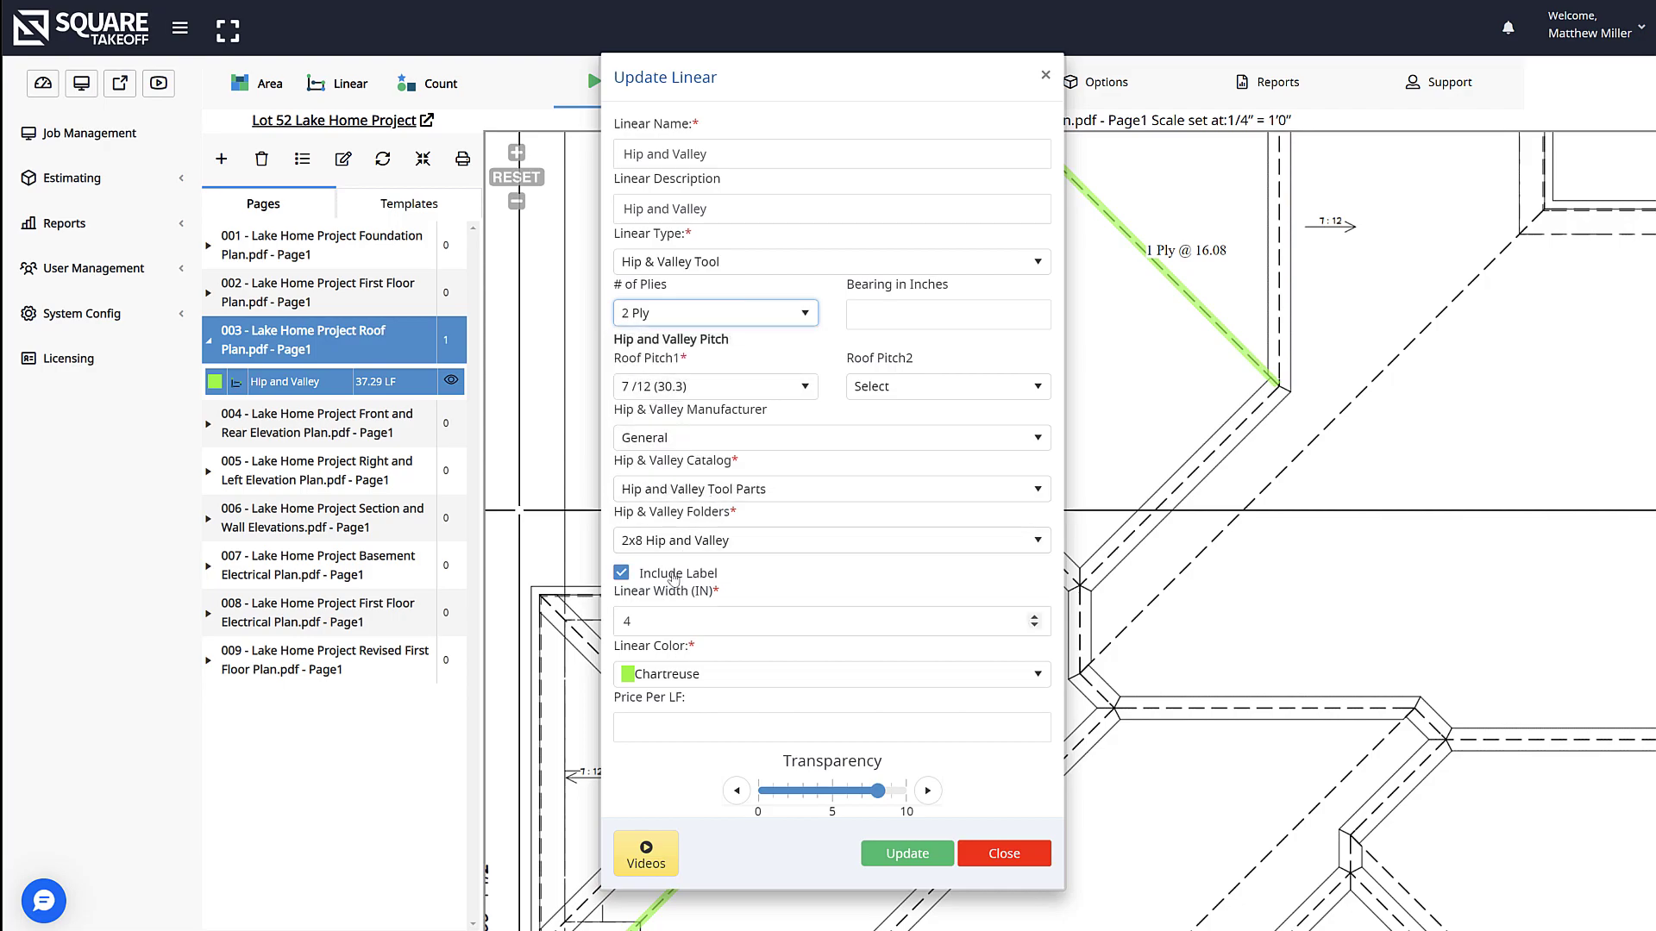
pyautogui.click(832, 540)
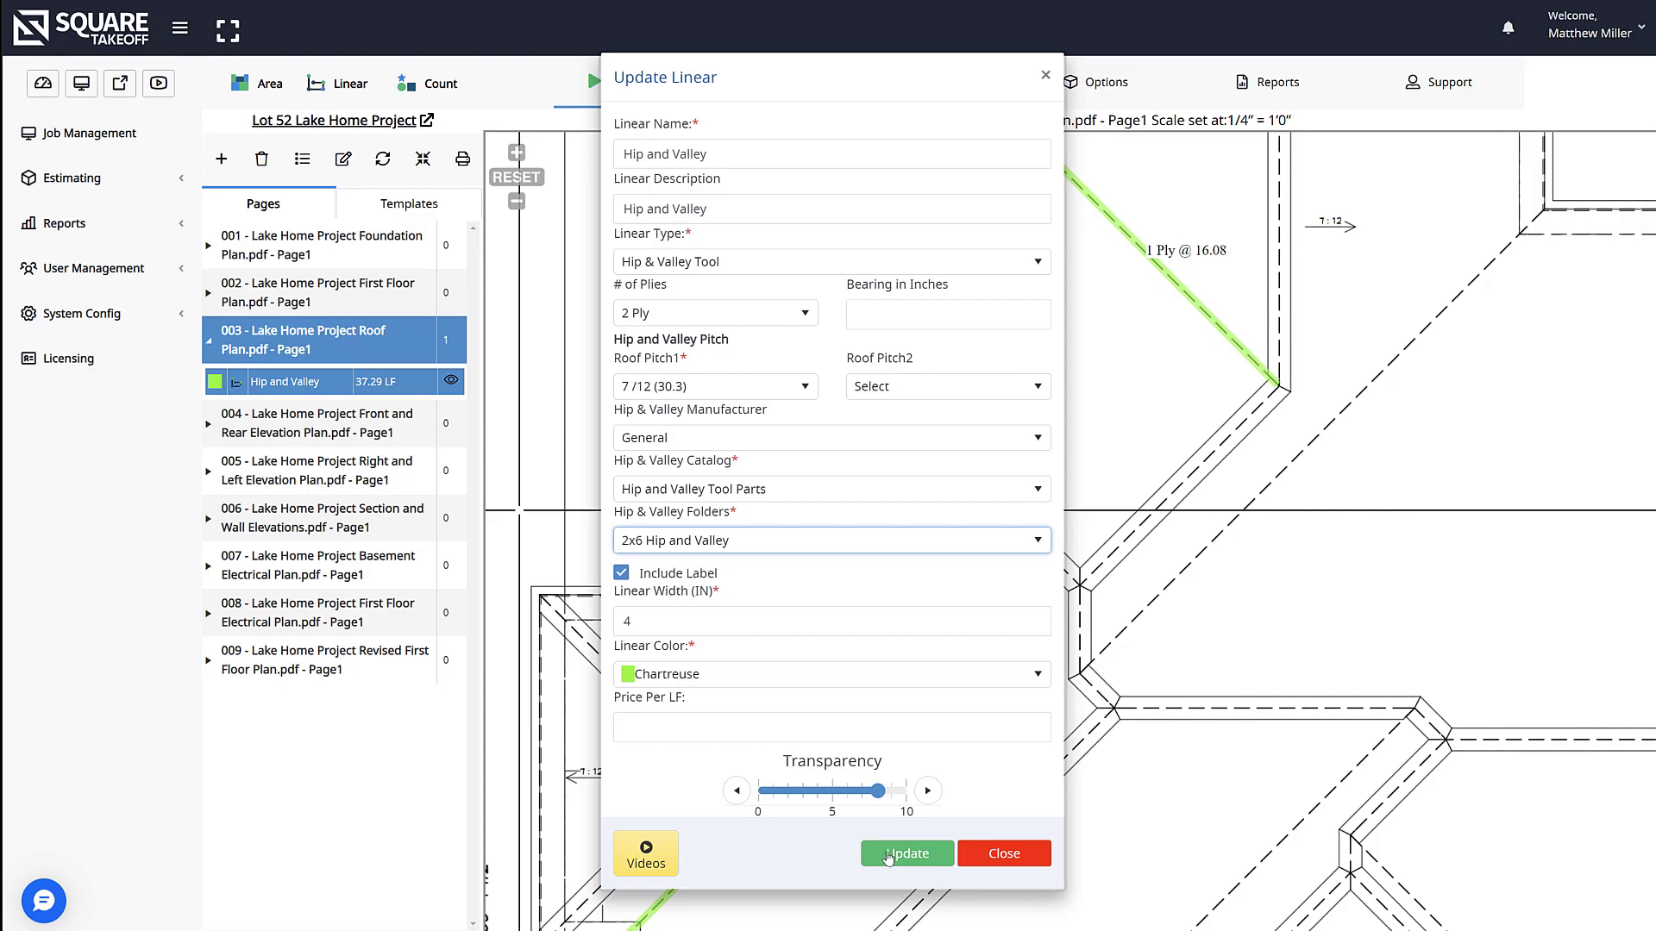
pyautogui.click(905, 853)
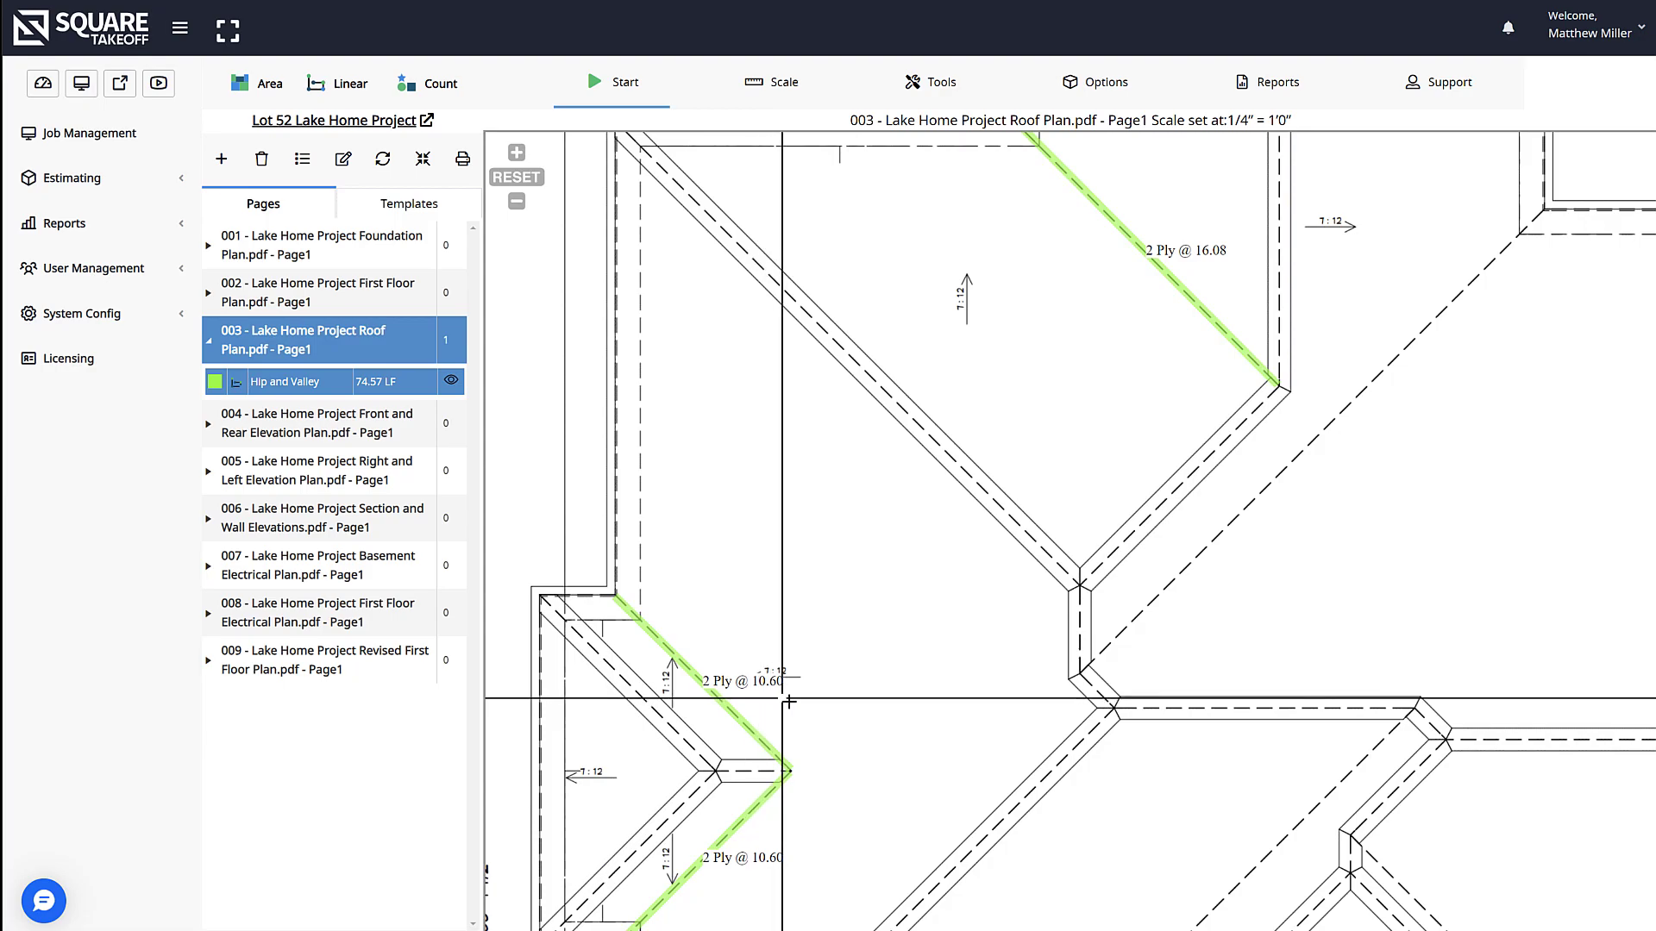
# Step: Reopen the report and expand 003 Roof Plan showing four 2x6x12 and two 2x6x18
pyautogui.click(1276, 83)
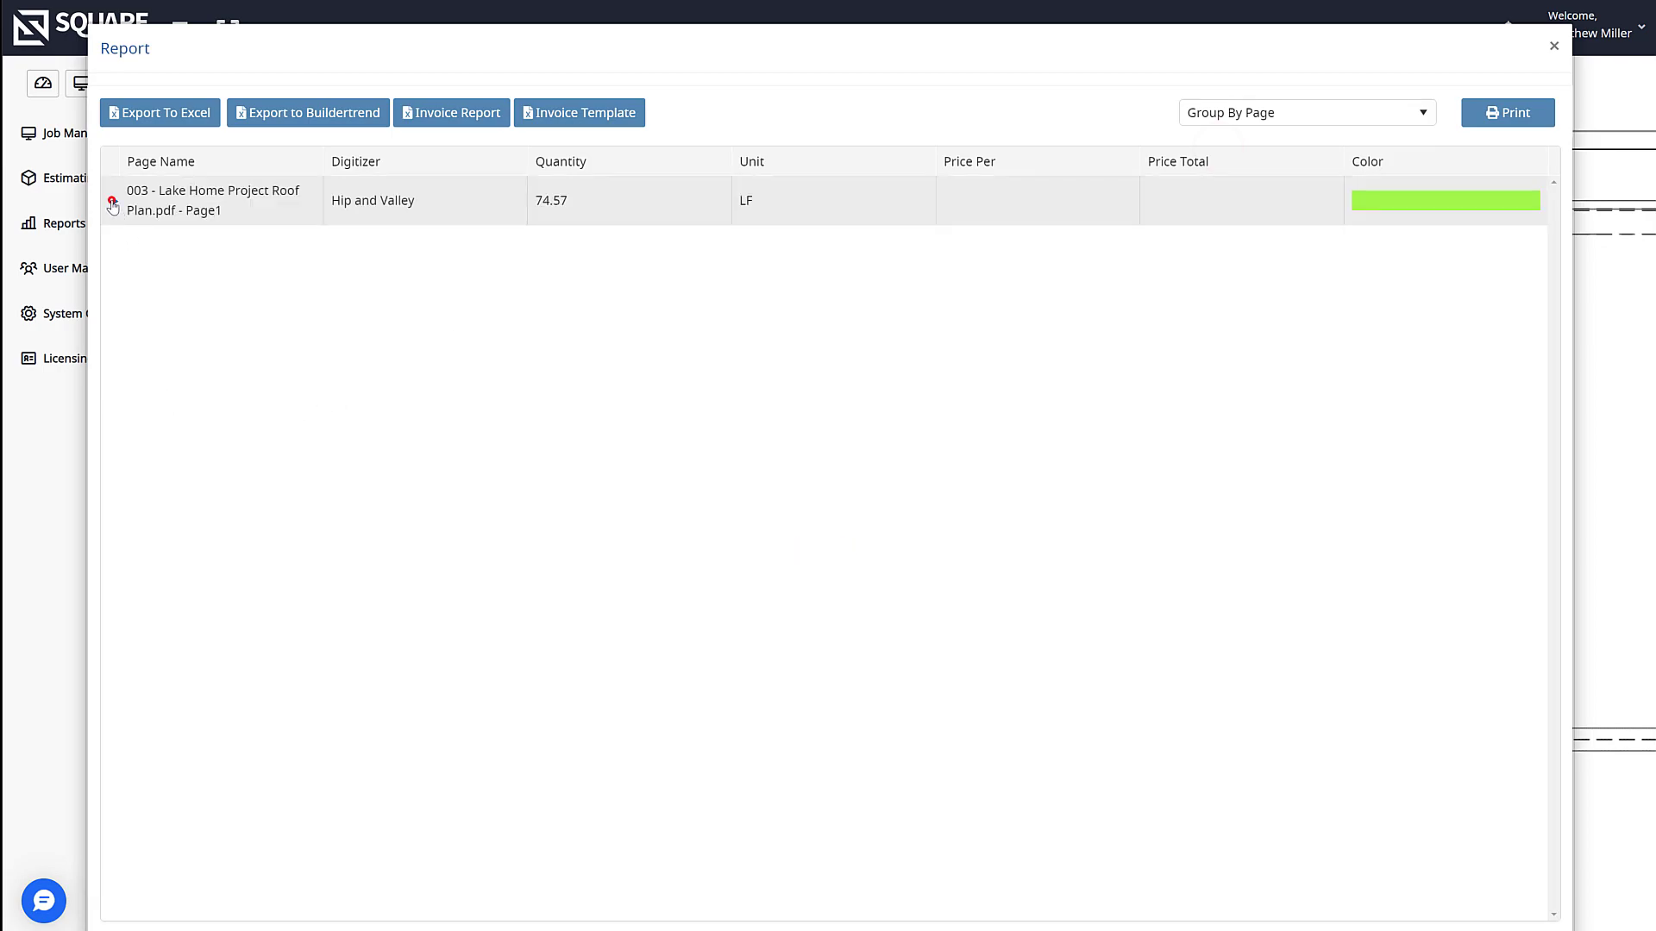
pyautogui.click(113, 203)
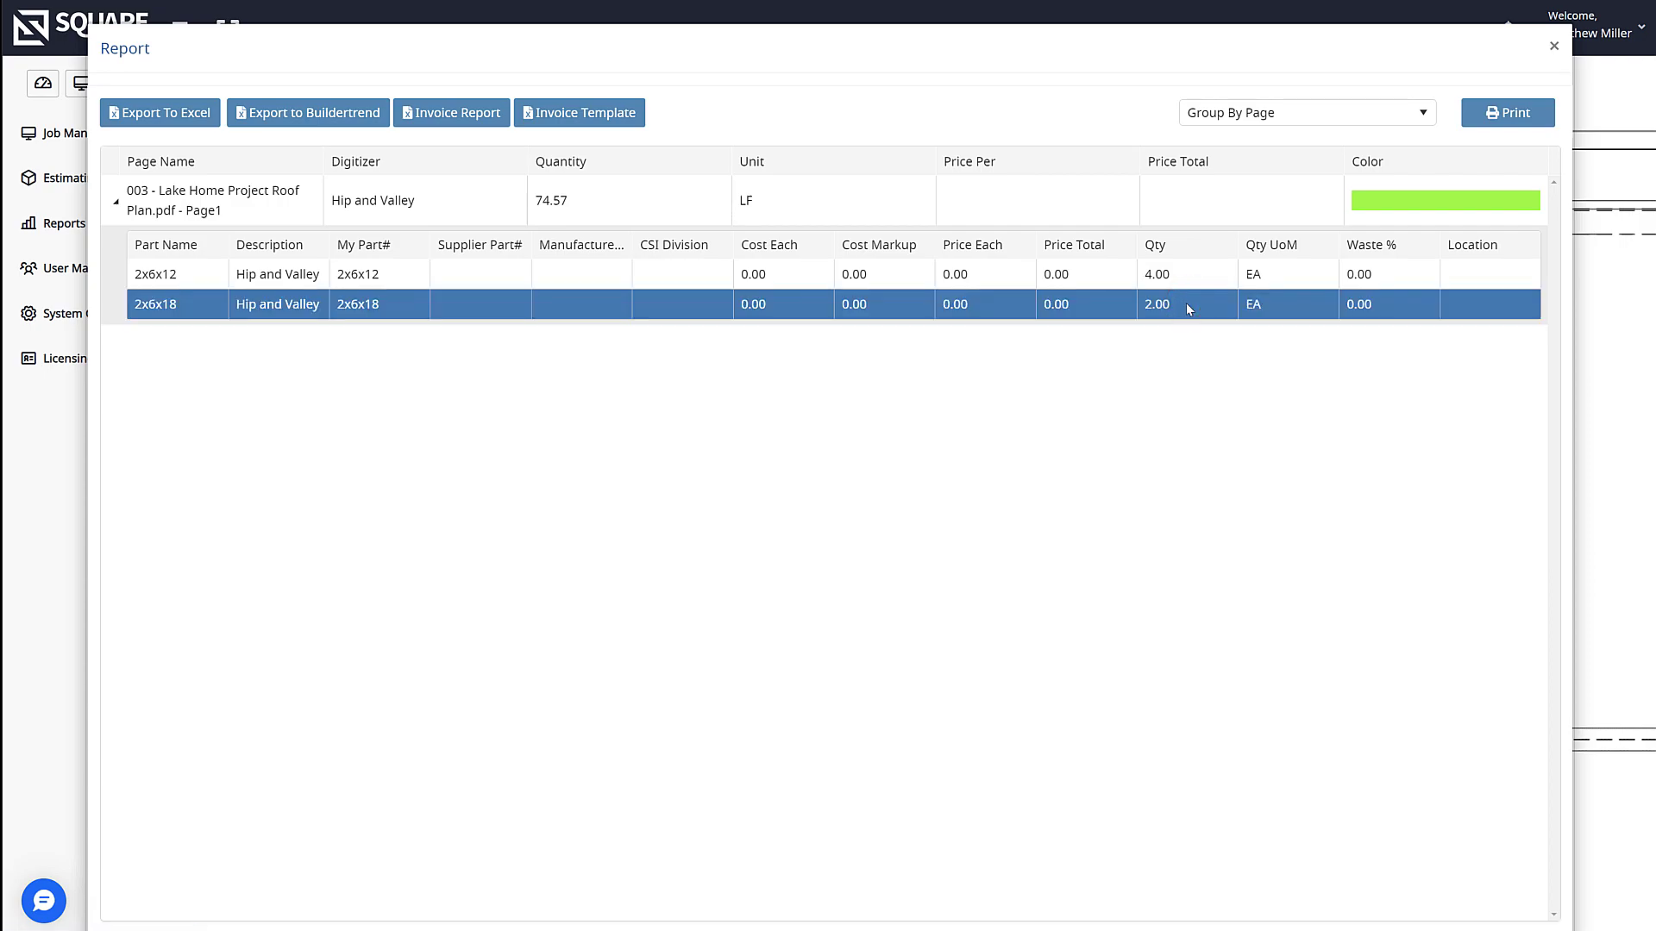
pyautogui.moveTo(1182, 310)
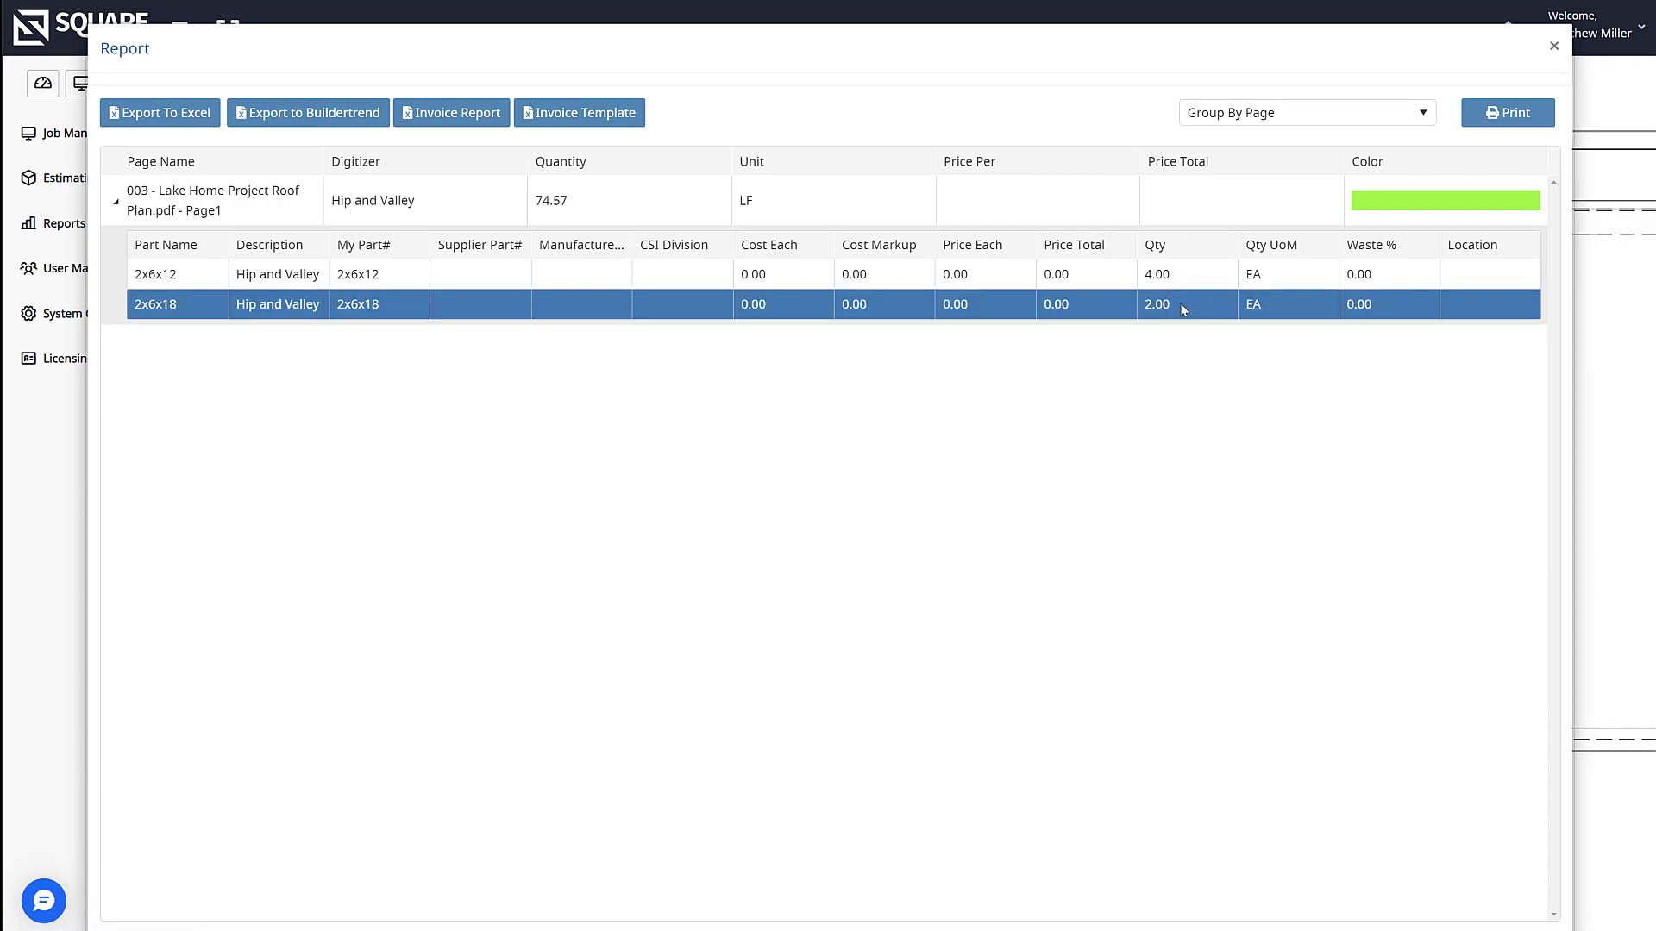